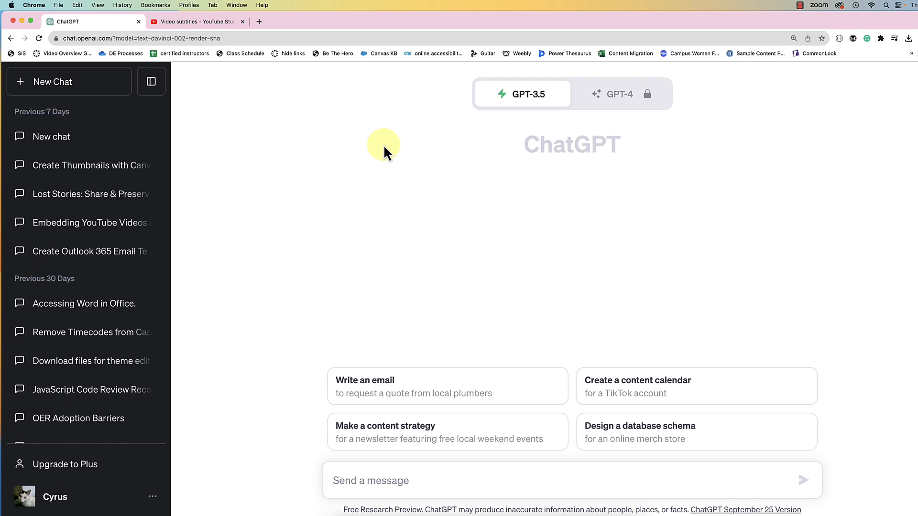
{"action": "mouse_move", "coordinate": [367, 158]}
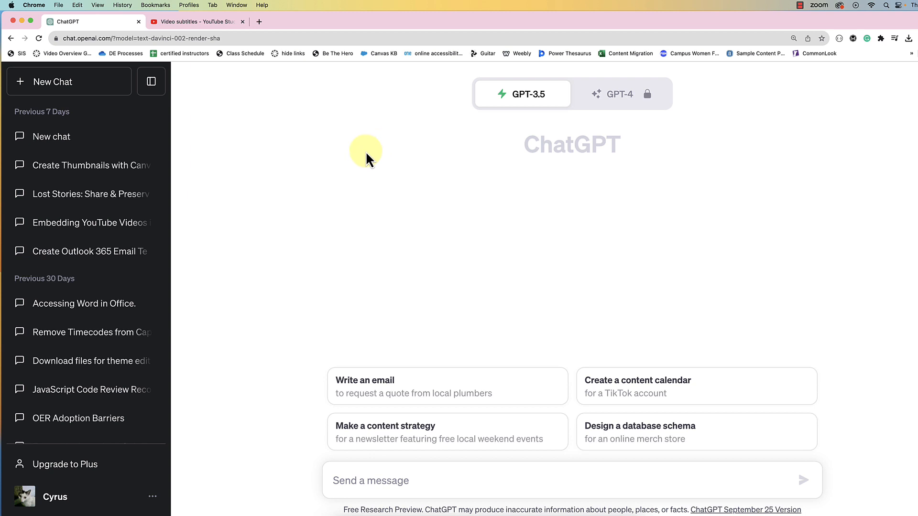
{"action": "mouse_move", "coordinate": [202, 22]}
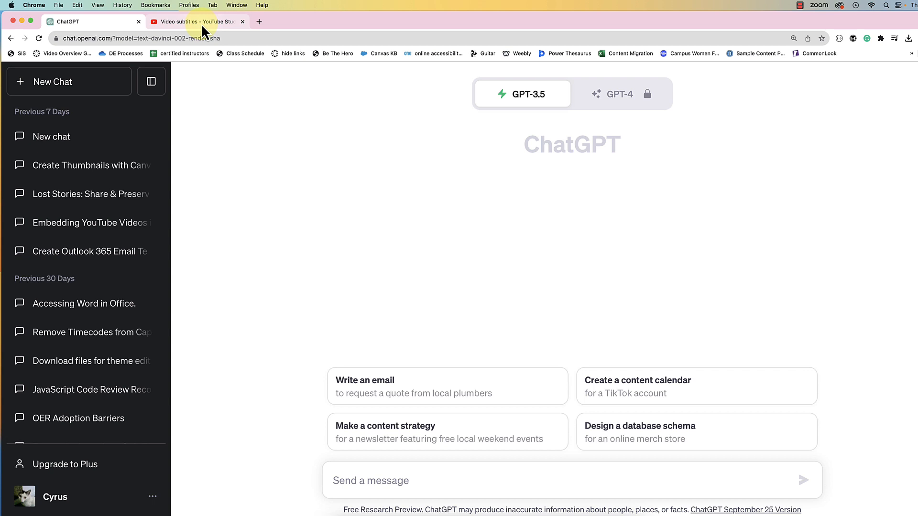
- Switch from ChatGPT to the YouTube Studio Video subtitles page
{"action": "left_click", "coordinate": [197, 22]}
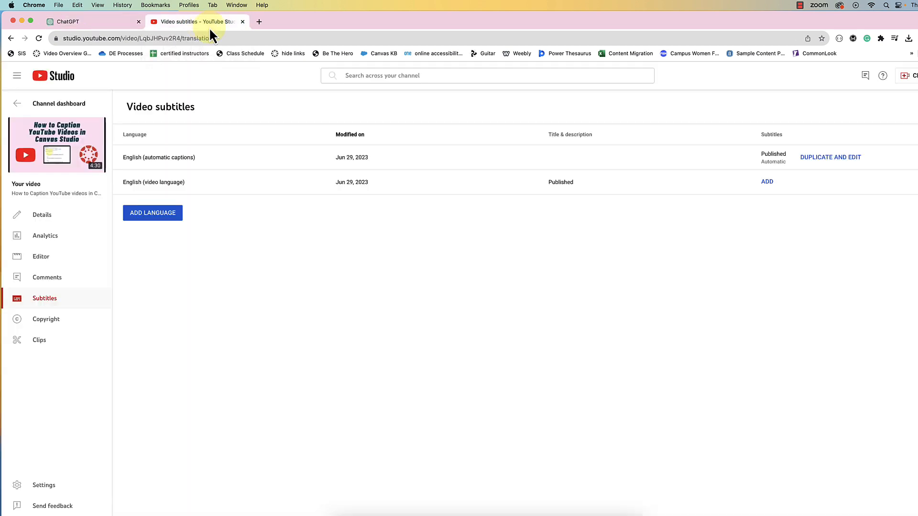
{"action": "mouse_move", "coordinate": [309, 124]}
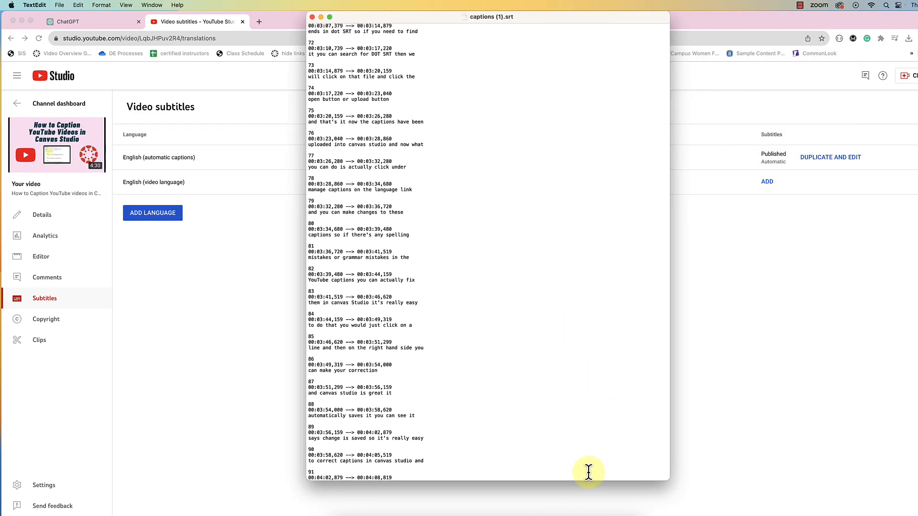
- Read through the numbered, timed auto-caption lines of captions (1).srt in TextEdit
{"action": "scroll", "scroll_direction": "up", "scroll_amount": 3}
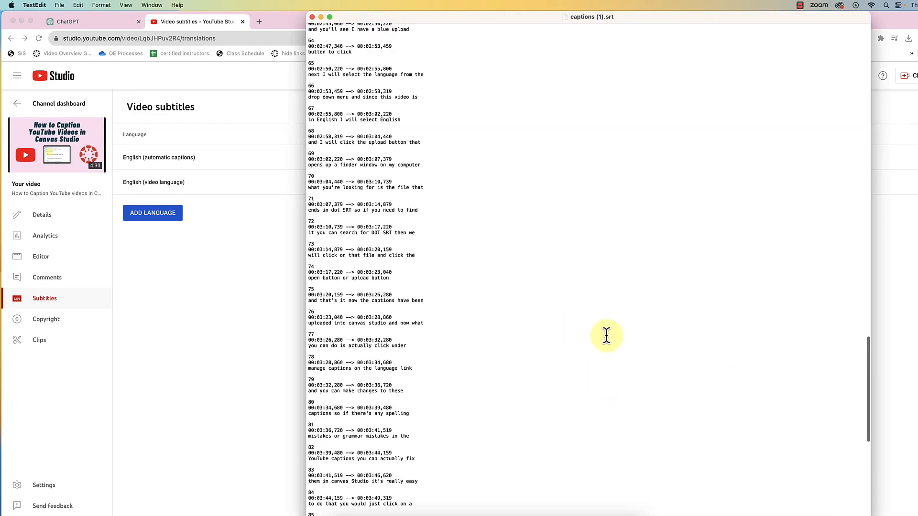
{"action": "scroll", "scroll_direction": "up", "scroll_amount": 3}
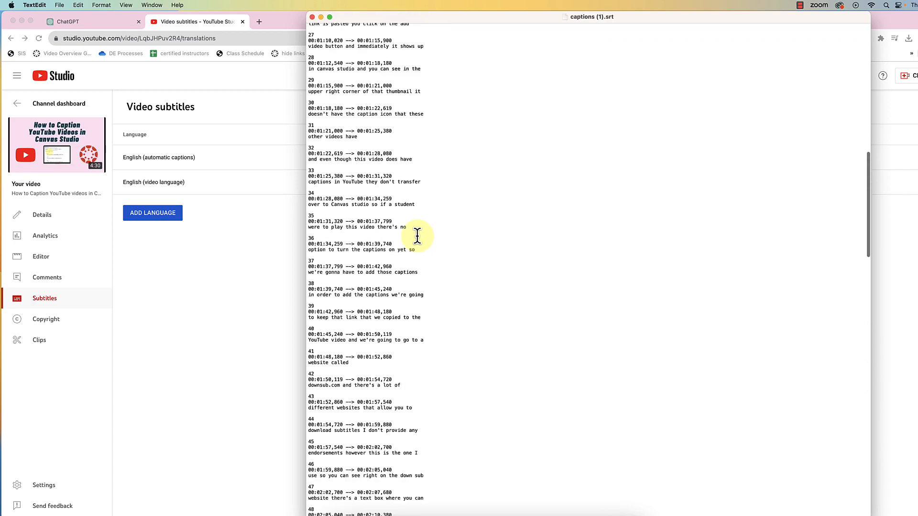
{"action": "scroll", "scroll_direction": "up", "scroll_amount": 3}
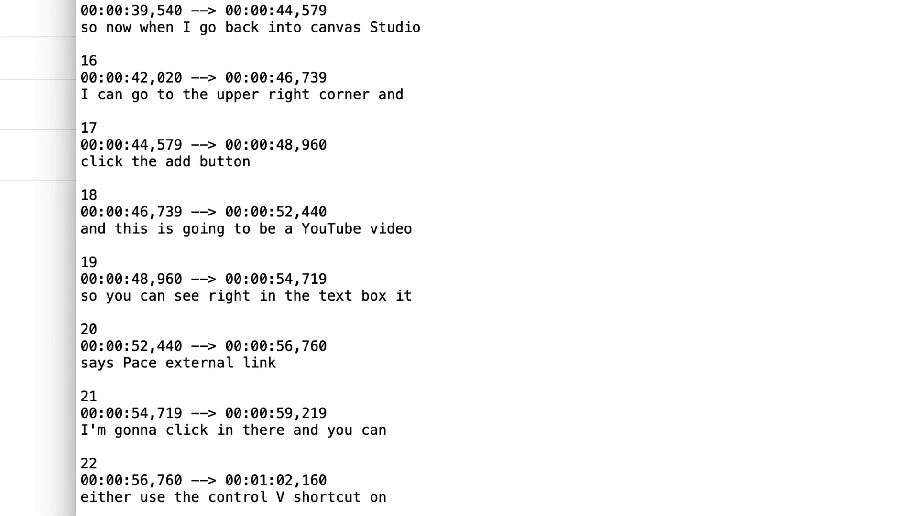
{"action": "scroll", "scroll_direction": "down", "scroll_amount": 3}
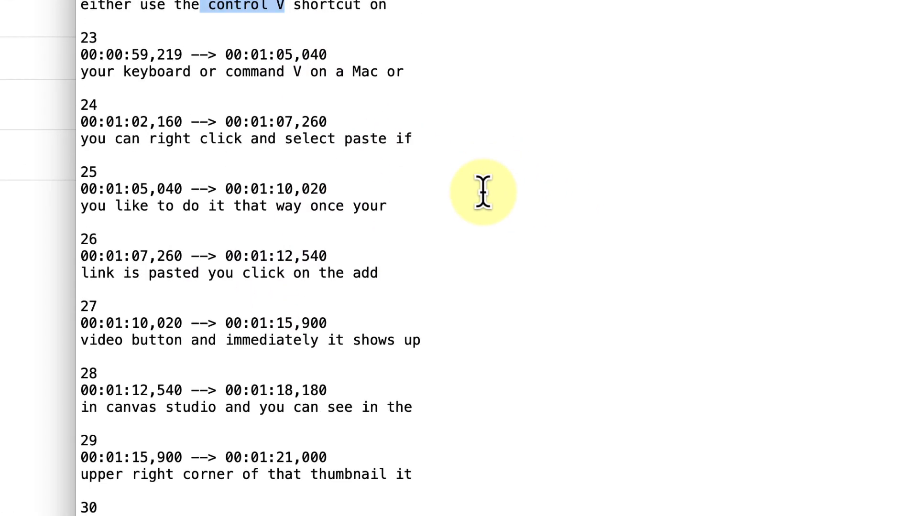
{"action": "scroll", "scroll_direction": "down", "scroll_amount": 3}
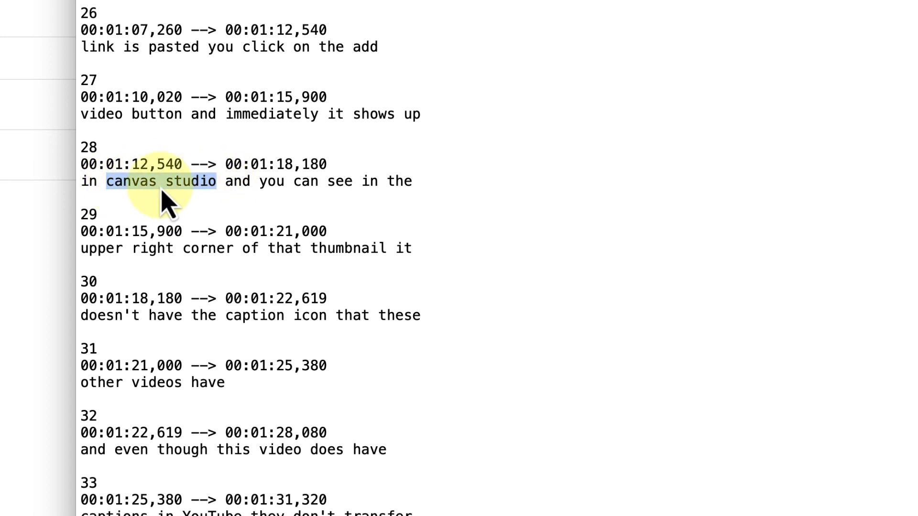
{"action": "scroll", "scroll_direction": "down", "scroll_amount": 3}
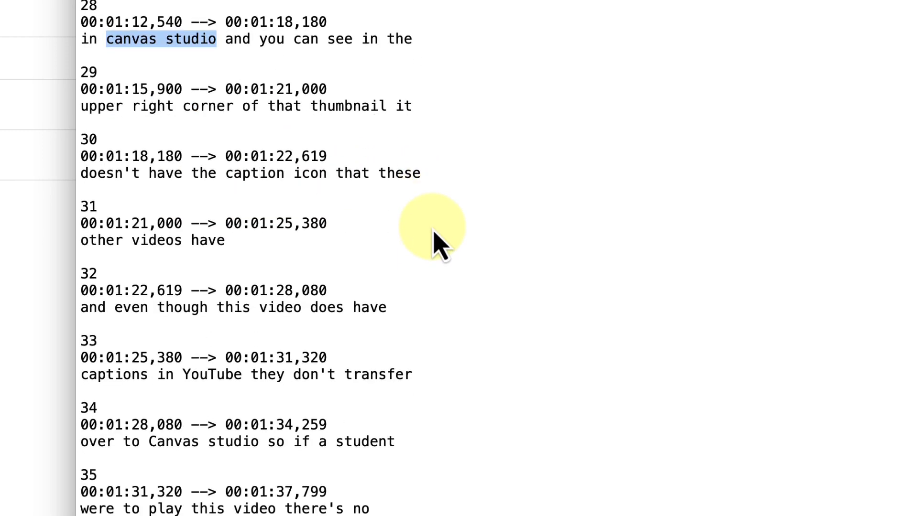
{"action": "scroll", "scroll_direction": "down", "scroll_amount": 3}
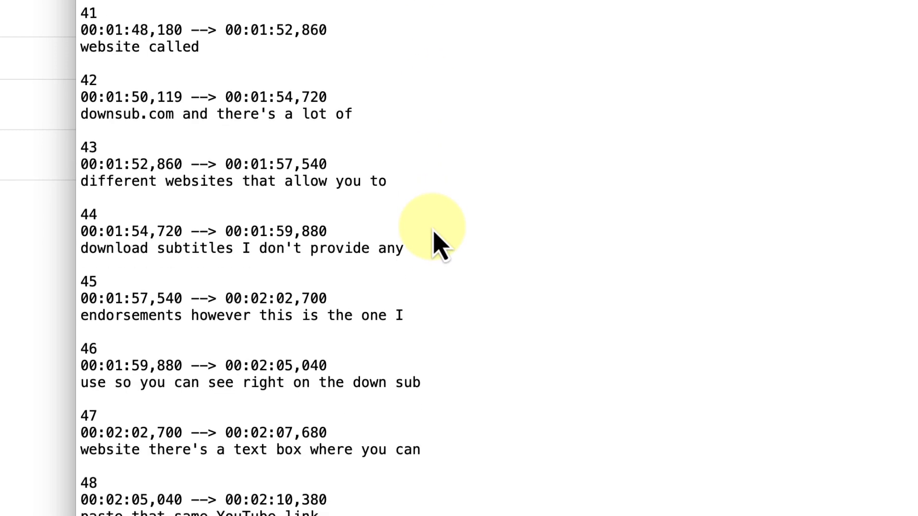
{"action": "scroll", "scroll_direction": "down", "scroll_amount": 3}
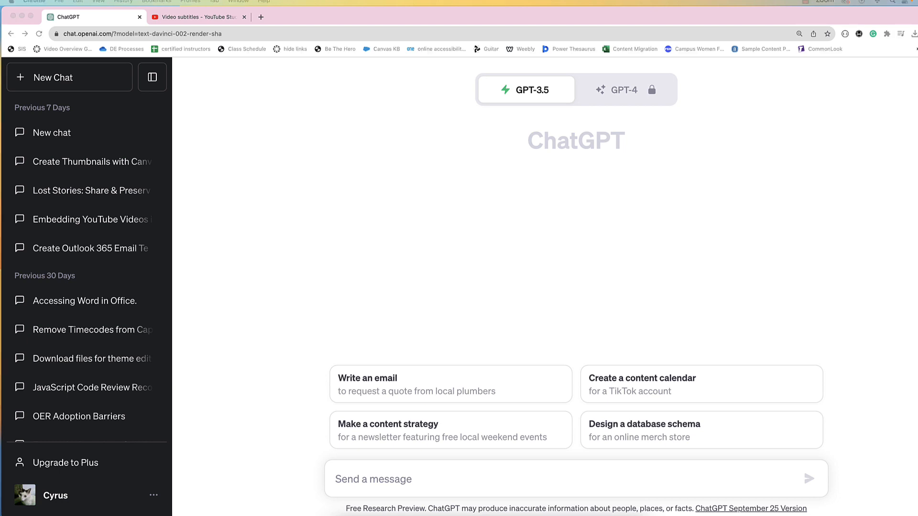
{"action": "mouse_move", "coordinate": [367, 500]}
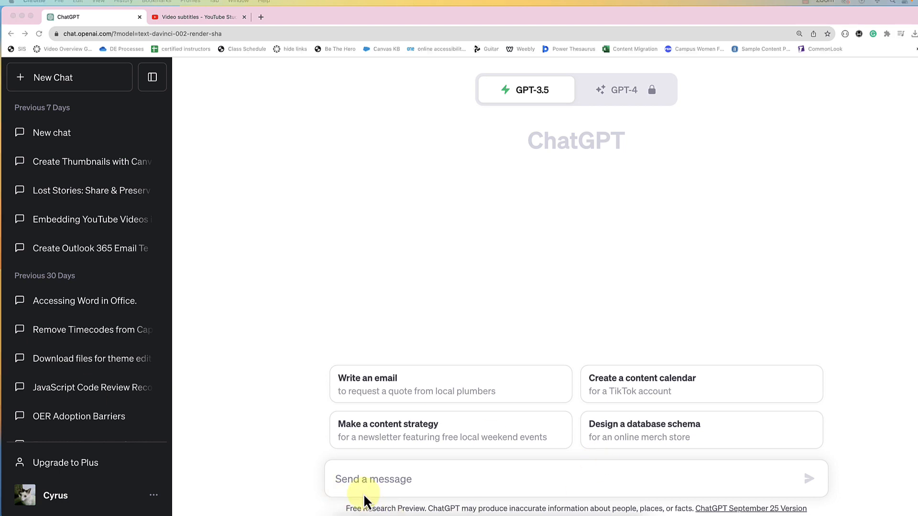
- Enter the prompt asking to correct spelling and punctuation without changing timings, with the SRT text in quotes
{"action": "type", "text": "Please correct the spelling and punctuation in the following srt file text without changing the timings or structure. Do not combine any lines. Please output your response in a code block."}
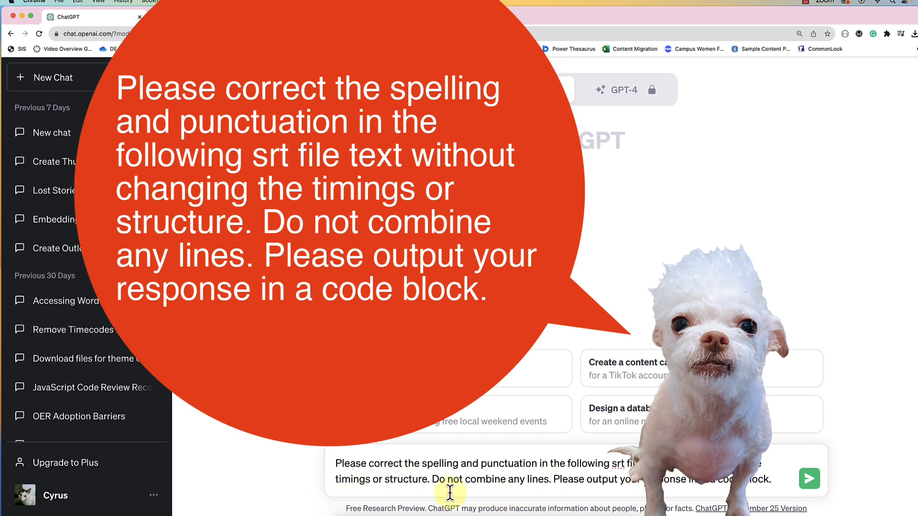
{"action": "mouse_move", "coordinate": [629, 489]}
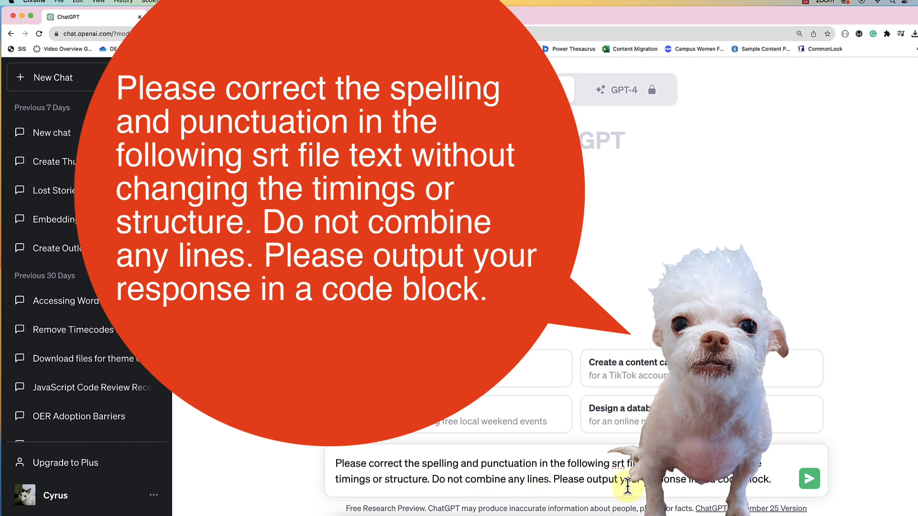
{"action": "mouse_move", "coordinate": [769, 486]}
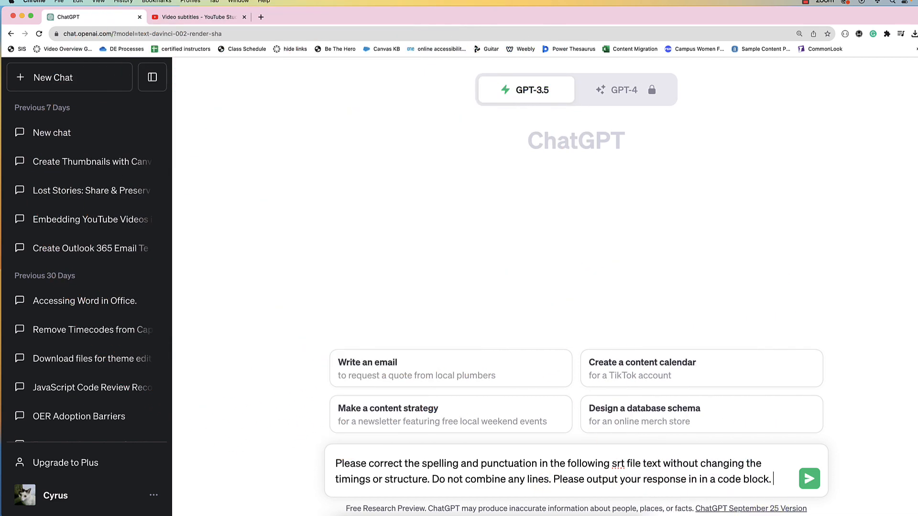
{"action": "type", "text": "\""}
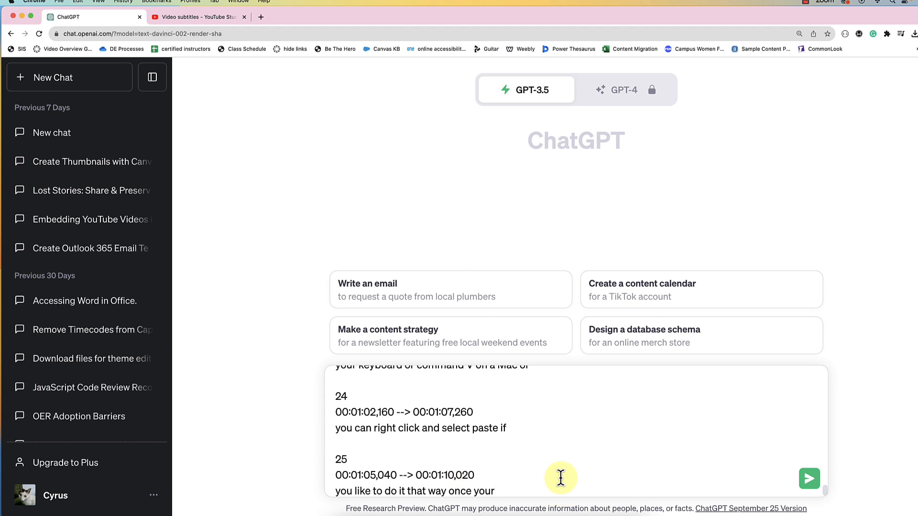
{"action": "type", "text": "\""}
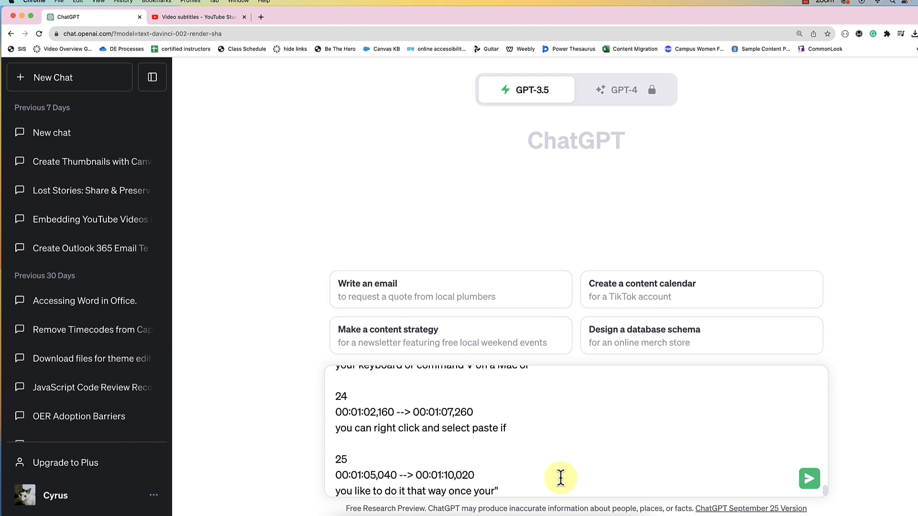
{"action": "mouse_move", "coordinate": [491, 504]}
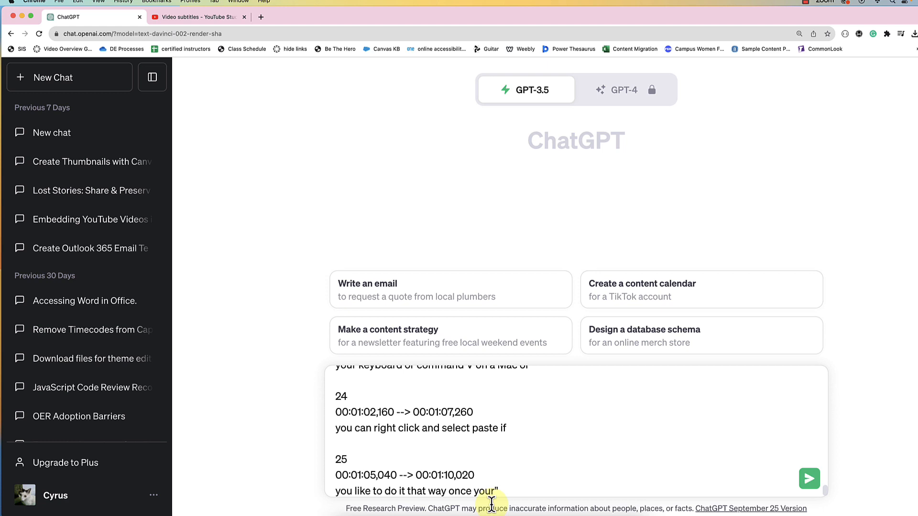
{"action": "mouse_move", "coordinate": [809, 479]}
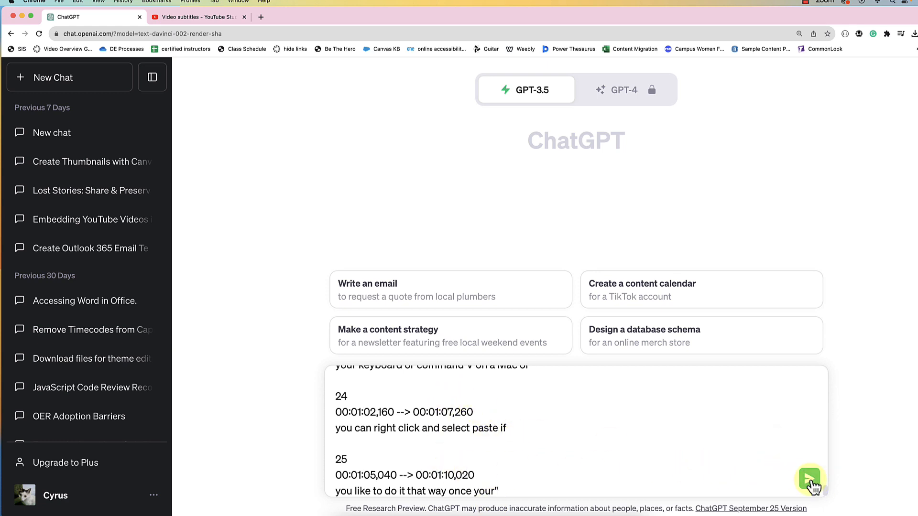
- Send the correction request and review ChatGPT's code-block reply of corrected cues
{"action": "left_click", "coordinate": [810, 479]}
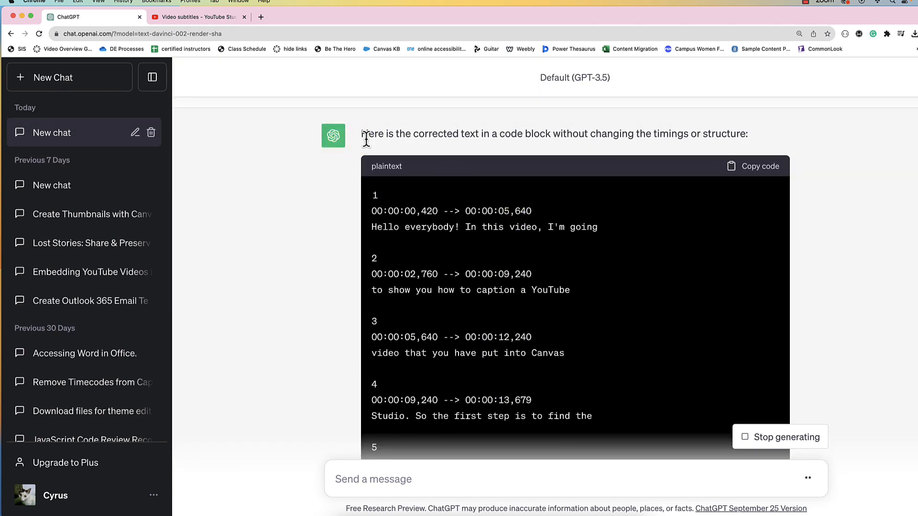
{"action": "mouse_move", "coordinate": [472, 149]}
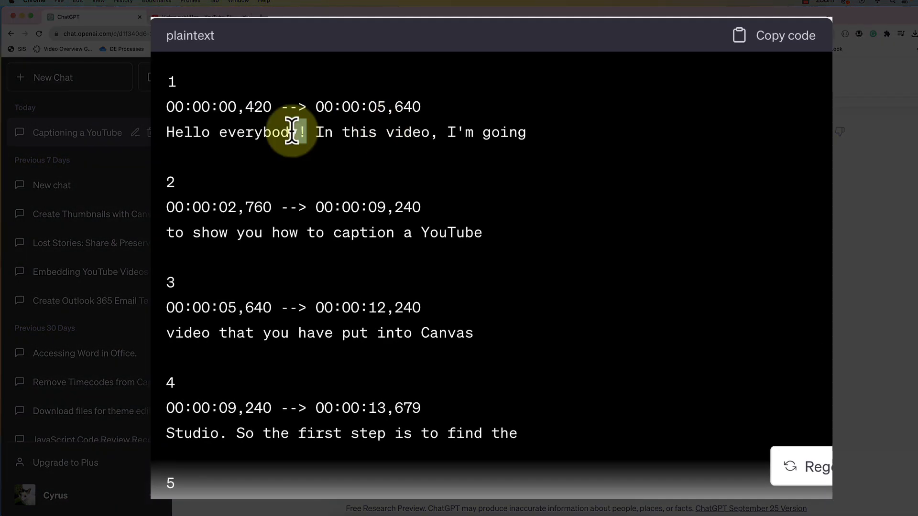
{"action": "double_click", "coordinate": [235, 132]}
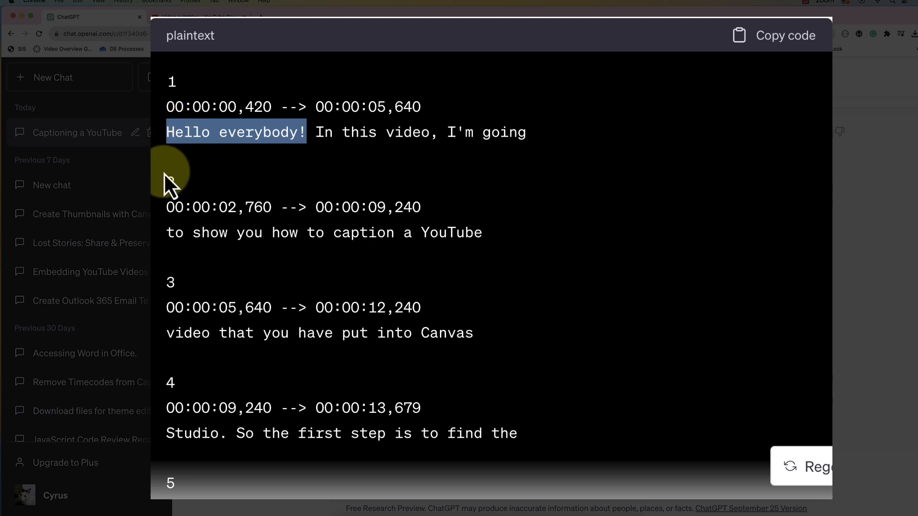
{"action": "mouse_move", "coordinate": [357, 161]}
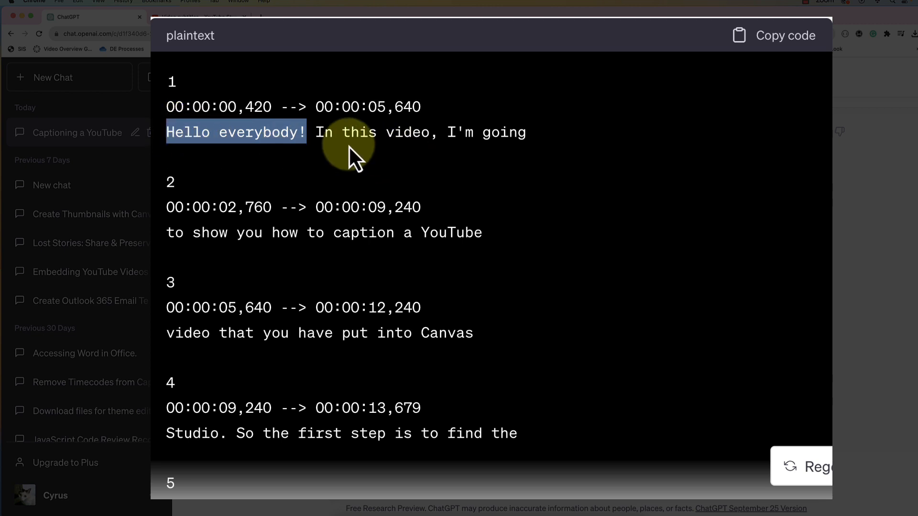
{"action": "scroll", "scroll_direction": "down", "scroll_amount": 3}
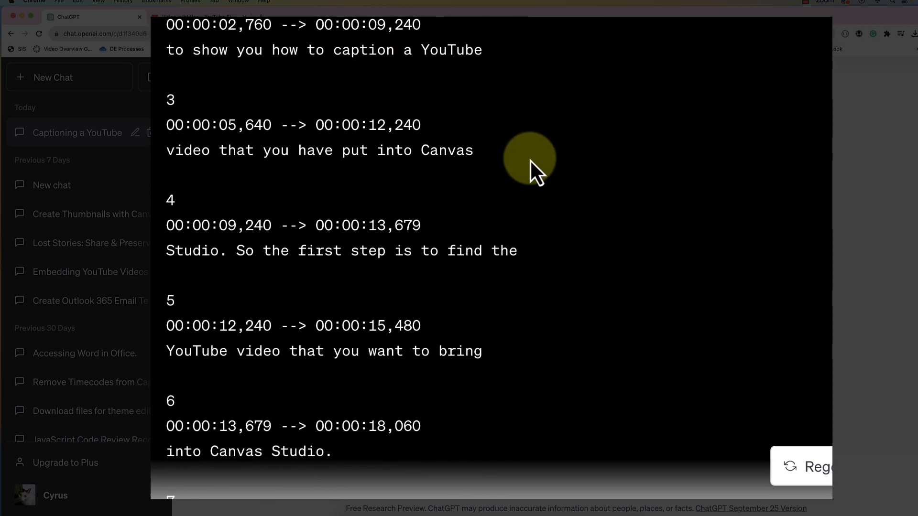
{"action": "scroll", "scroll_direction": "up", "scroll_amount": 3}
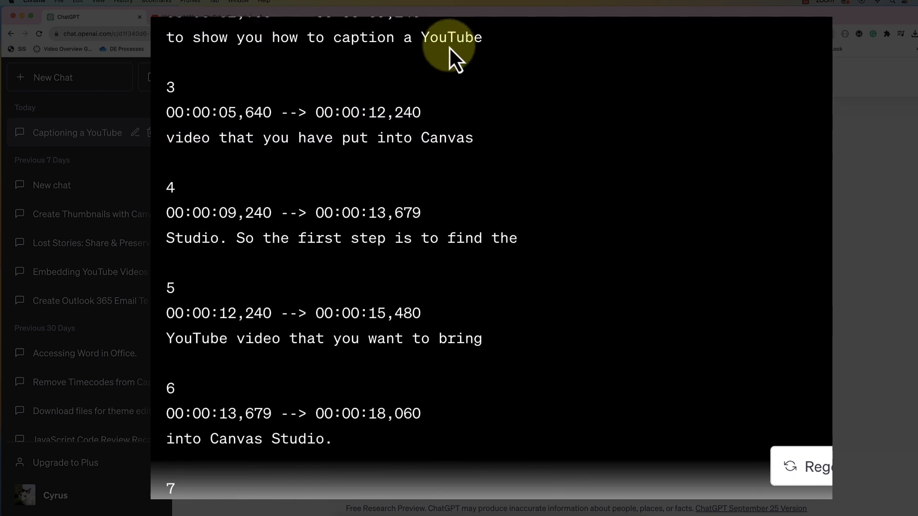
{"action": "mouse_move", "coordinate": [188, 238]}
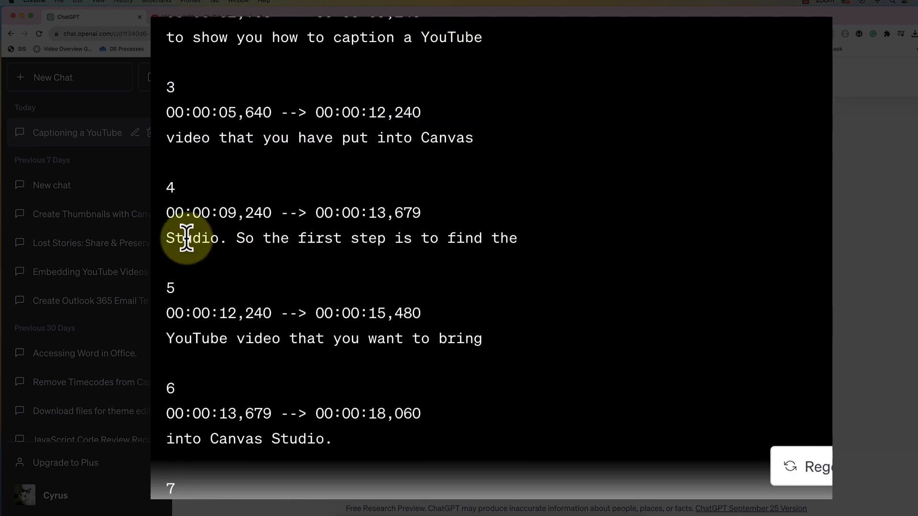
{"action": "scroll", "scroll_direction": "down", "scroll_amount": 3}
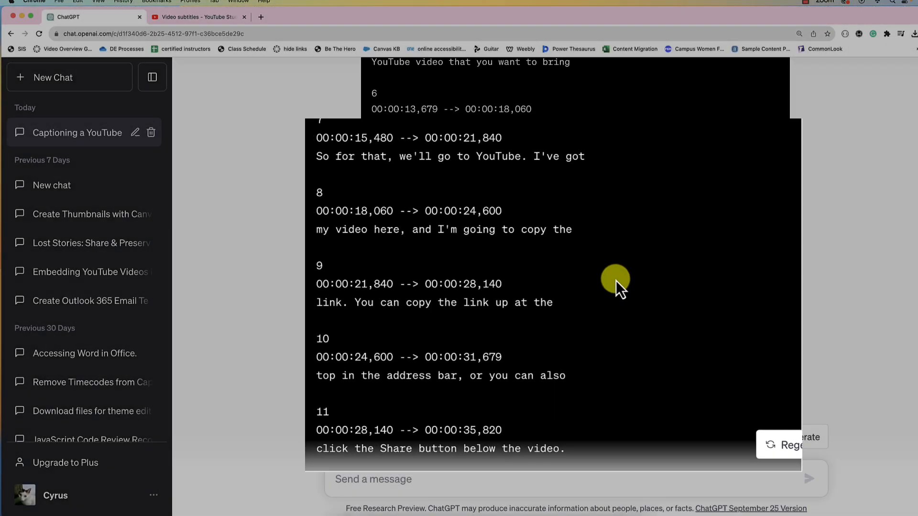
{"action": "scroll", "scroll_direction": "down", "scroll_amount": 3}
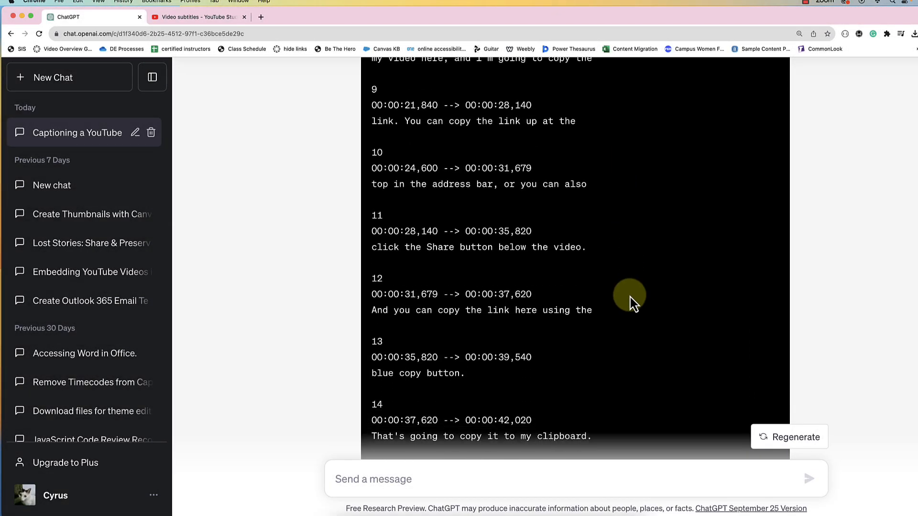
{"action": "scroll", "scroll_direction": "down", "scroll_amount": 3}
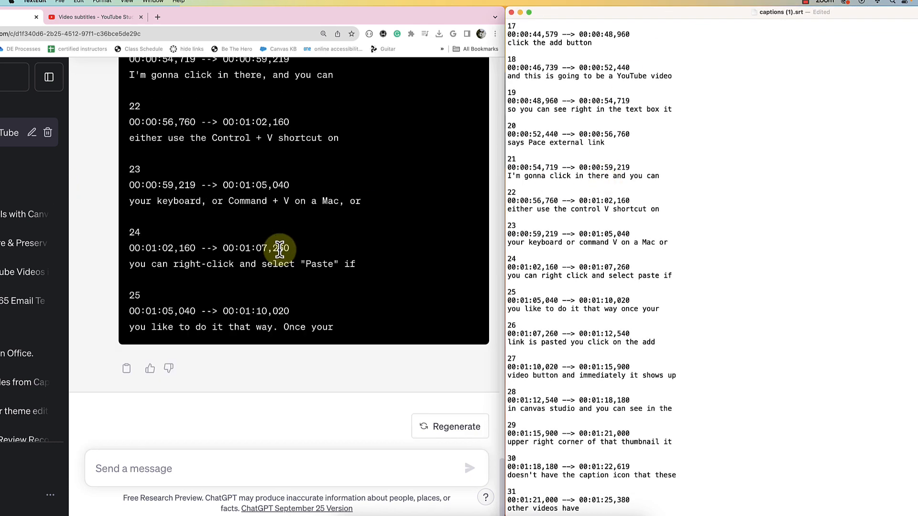
- Scroll to the reply's end at cue 25 to compare cues 22–25 with the original file
{"action": "scroll", "scroll_direction": "down", "scroll_amount": 3}
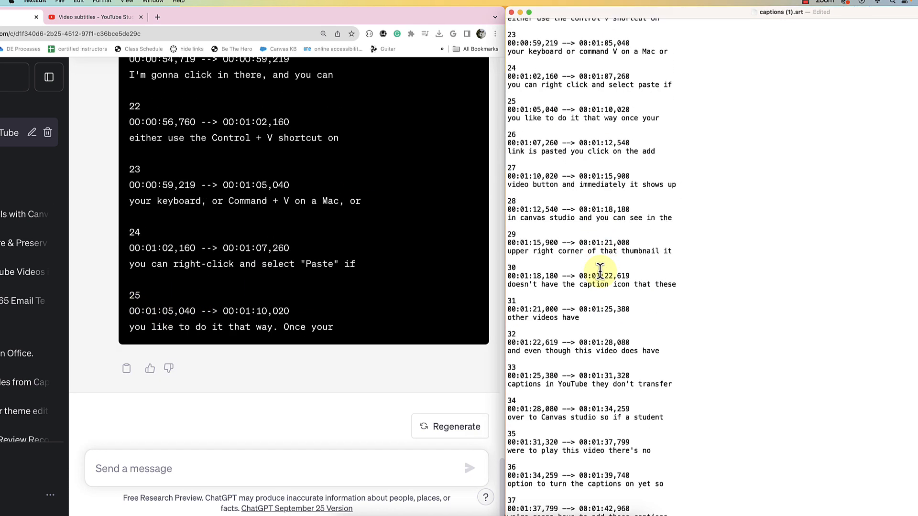
{"action": "scroll", "scroll_direction": "down", "scroll_amount": 3}
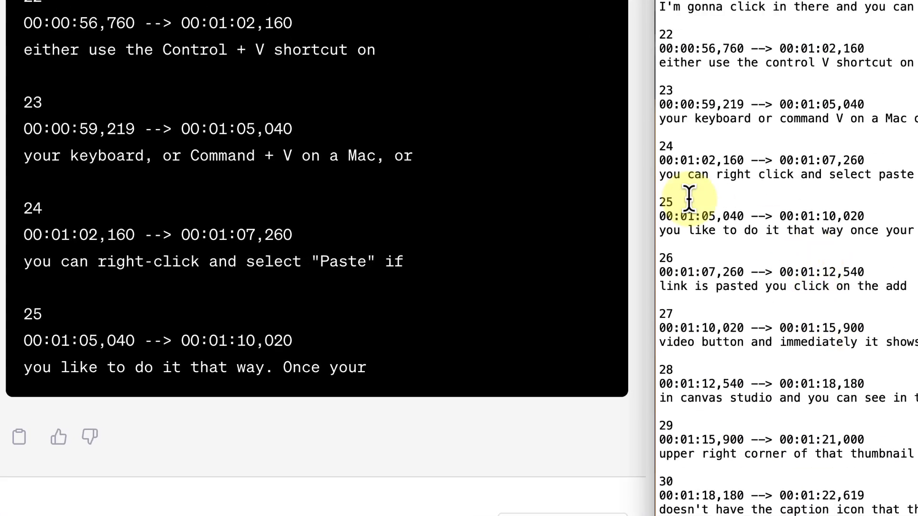
{"action": "mouse_move", "coordinate": [124, 351]}
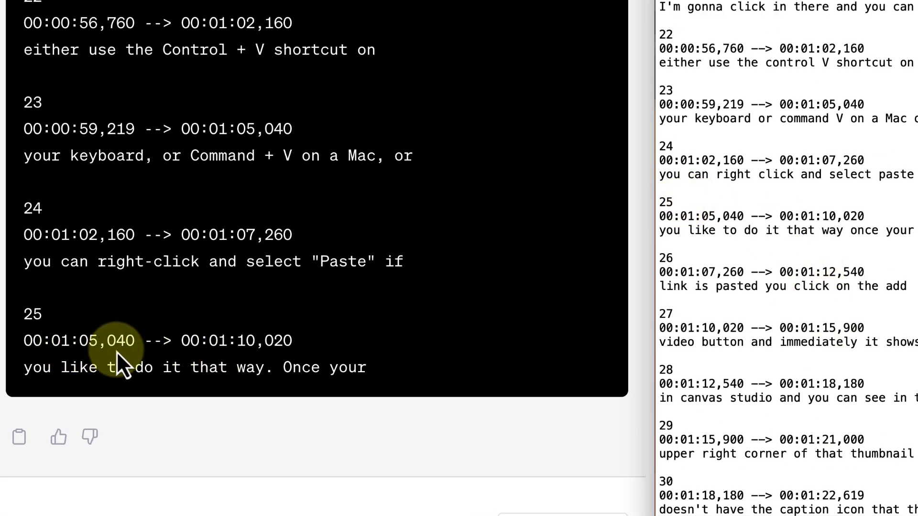
{"action": "mouse_move", "coordinate": [808, 230]}
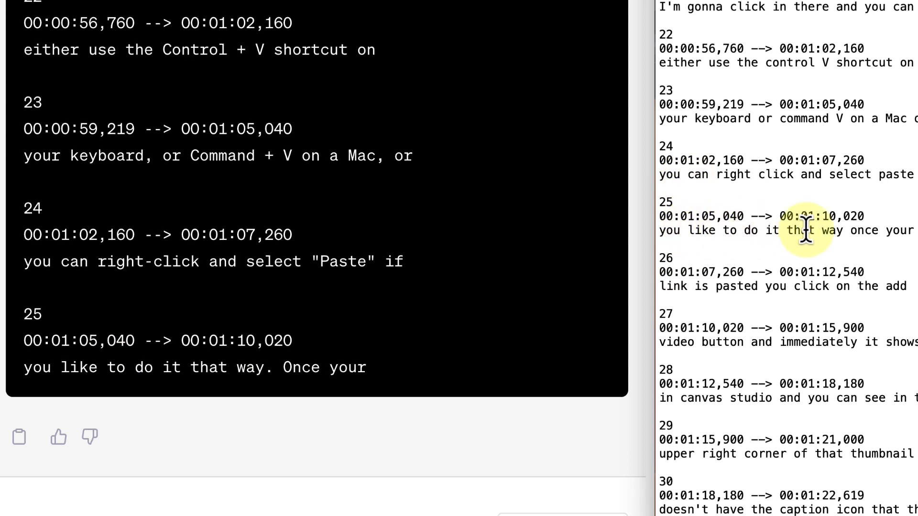
{"action": "mouse_move", "coordinate": [890, 246]}
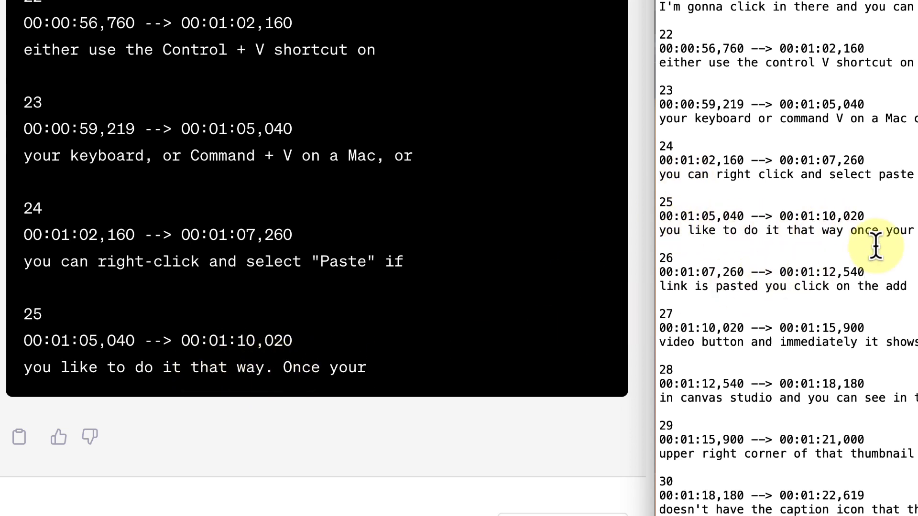
{"action": "mouse_move", "coordinate": [108, 356]}
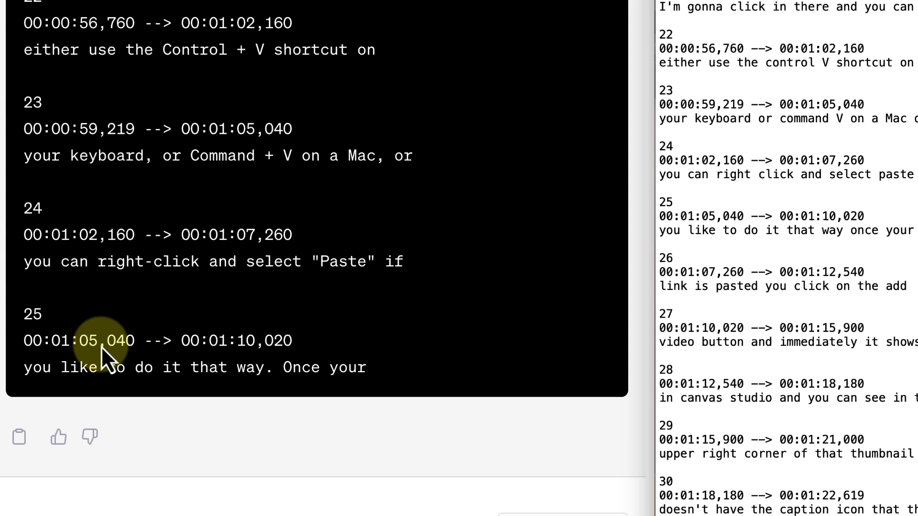
{"action": "mouse_move", "coordinate": [267, 400]}
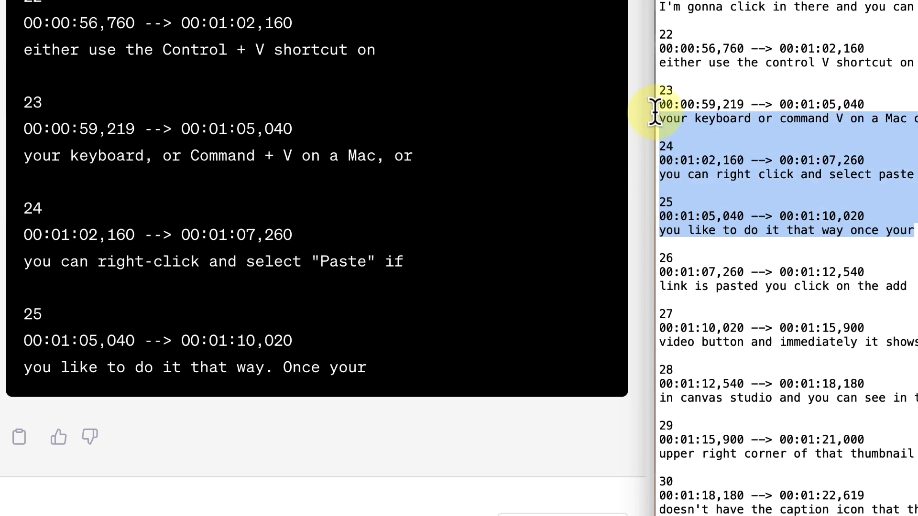
{"action": "mouse_move", "coordinate": [309, 179]}
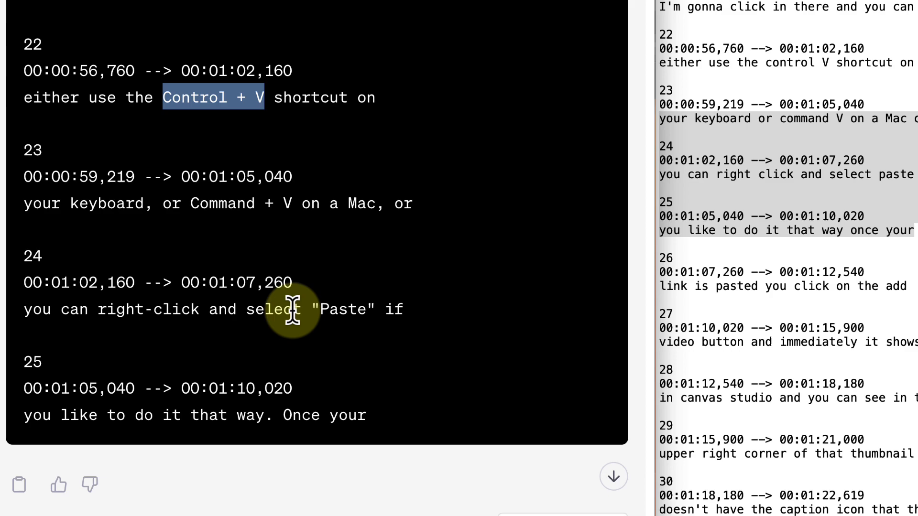
{"action": "mouse_move", "coordinate": [661, 295]}
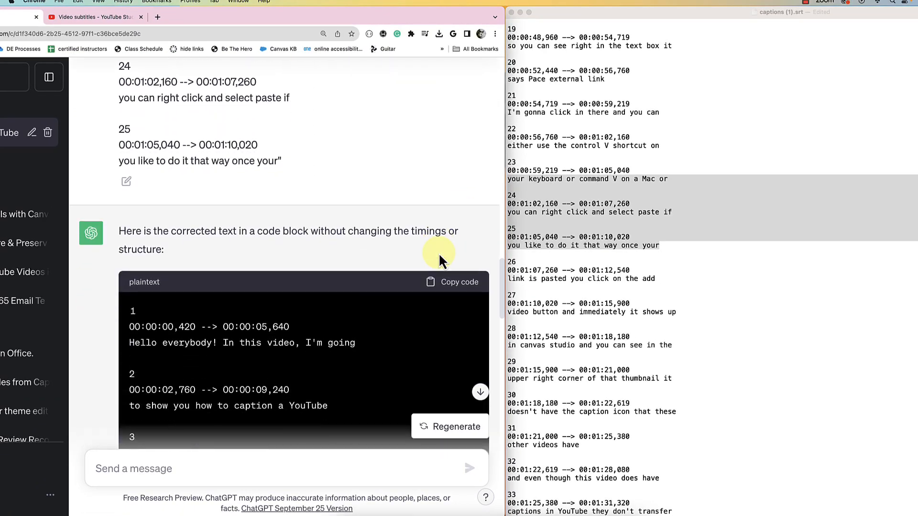
- Copy the corrected first batch of cues (1–25) from the code block
{"action": "scroll", "scroll_direction": "down", "scroll_amount": 3}
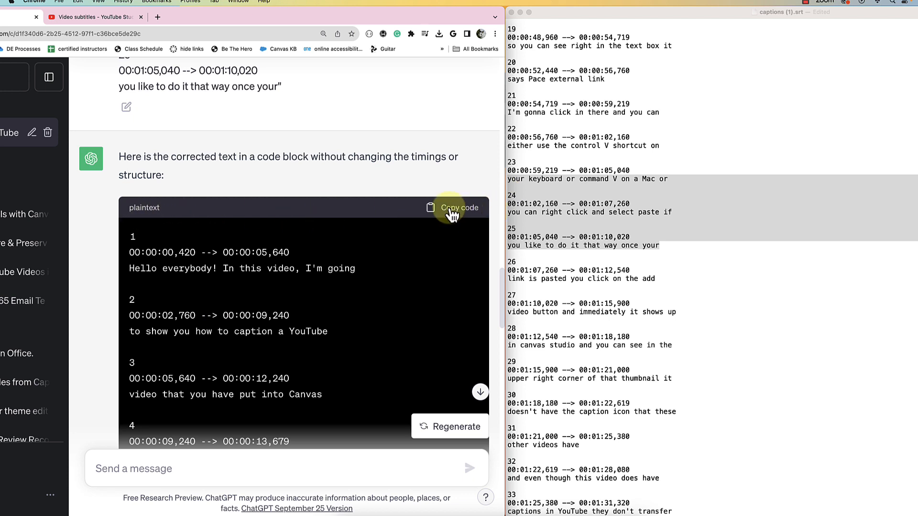
{"action": "left_click", "coordinate": [461, 207]}
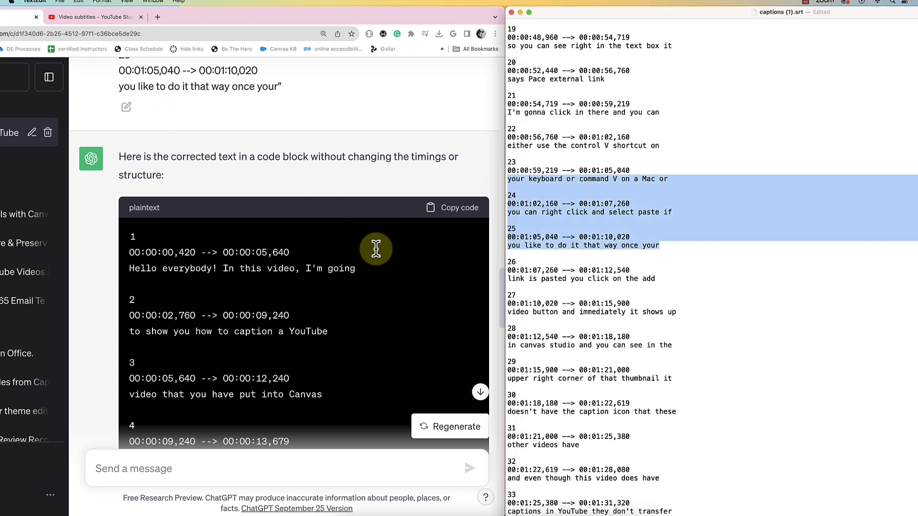
{"action": "mouse_move", "coordinate": [251, 296]}
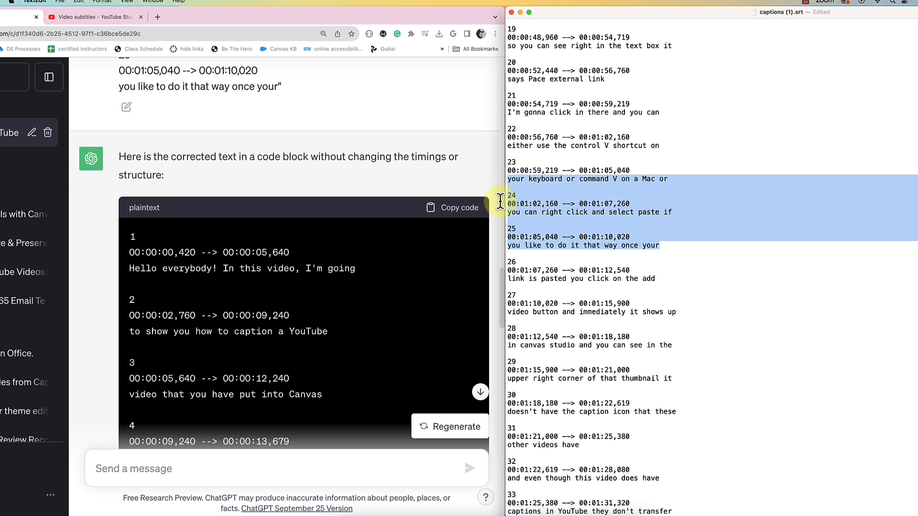
- Replace cues 1–25 in the TextEdit SRT file with ChatGPT's corrected text
{"action": "left_click", "coordinate": [671, 245]}
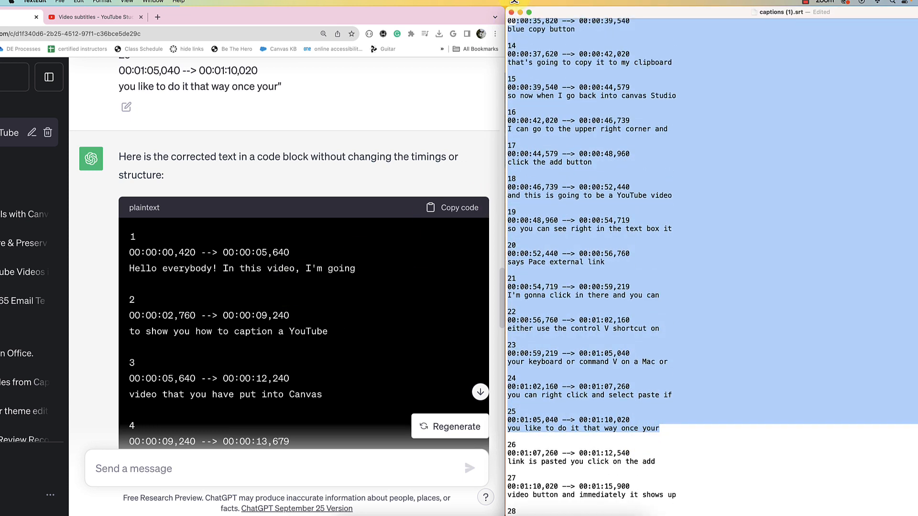
{"action": "scroll", "scroll_direction": "up", "scroll_amount": 3}
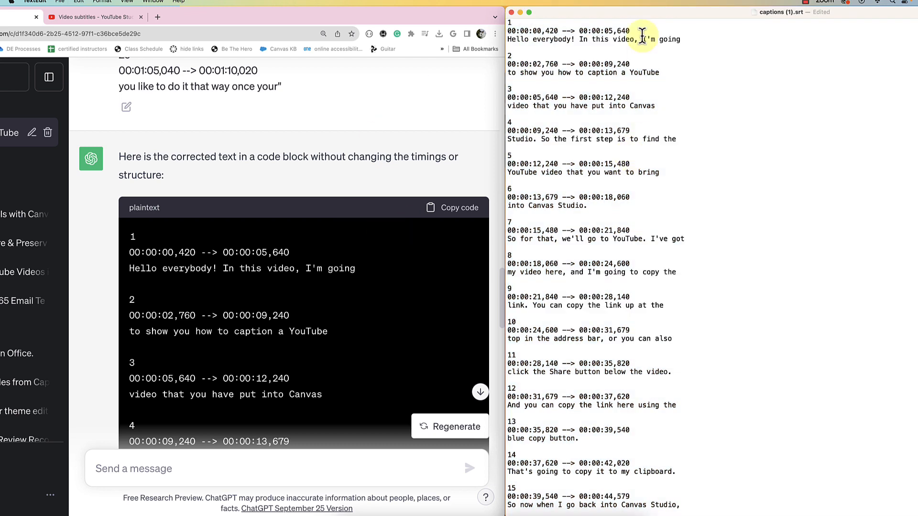
{"action": "scroll", "scroll_direction": "down", "scroll_amount": 3}
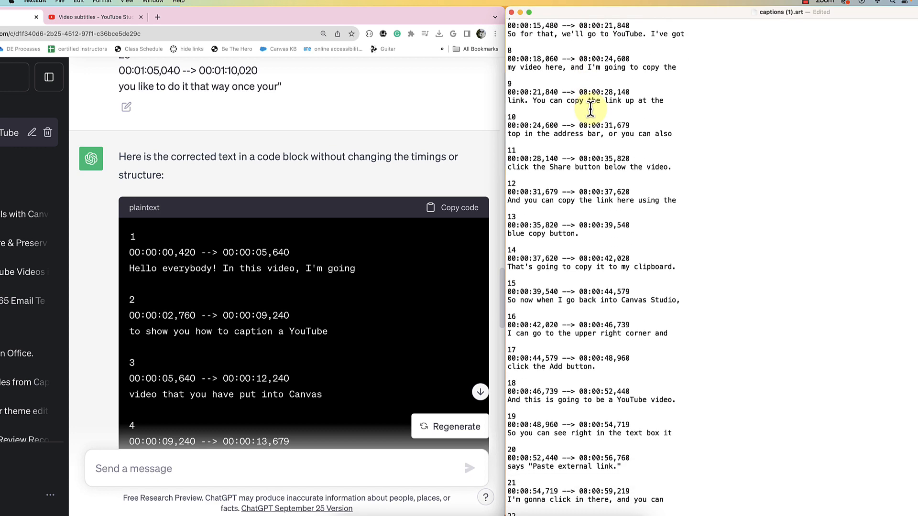
{"action": "scroll", "scroll_direction": "down", "scroll_amount": 3}
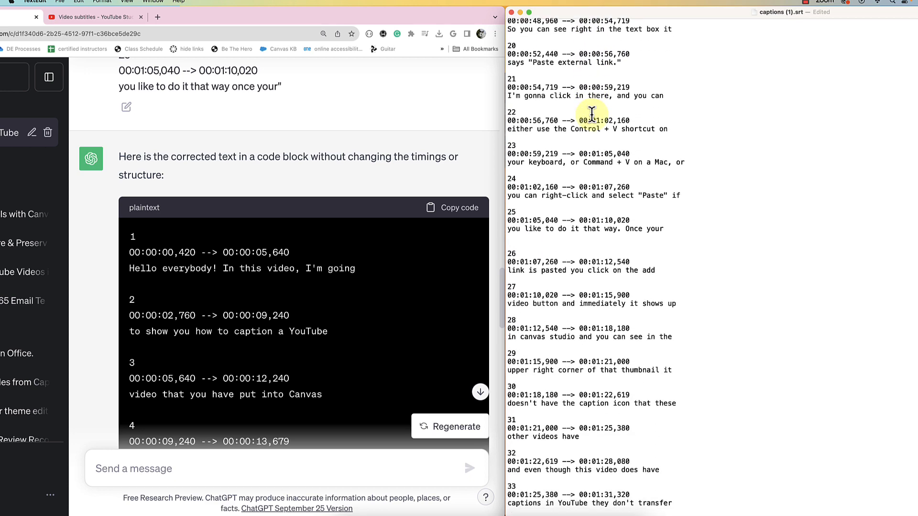
{"action": "scroll", "scroll_direction": "down", "scroll_amount": 3}
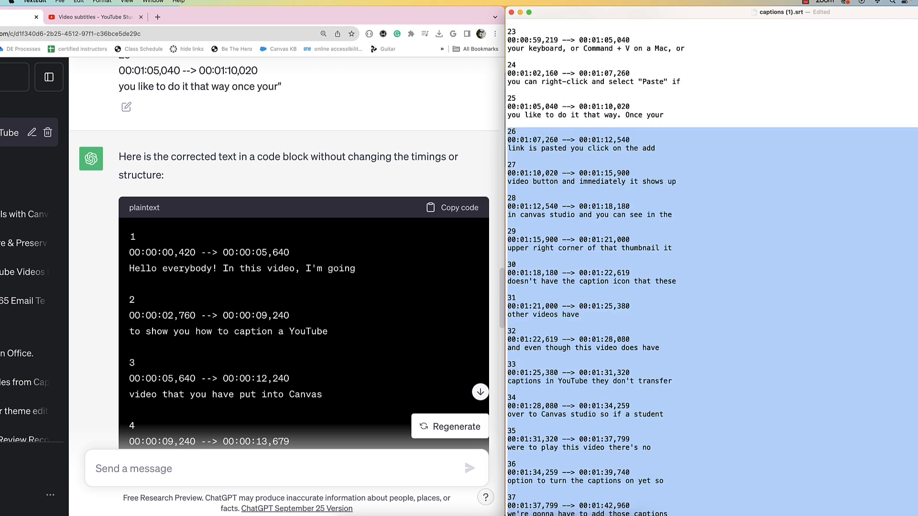
- Send a second correction request carrying original cues 26–50
{"action": "scroll", "scroll_direction": "down", "scroll_amount": 3}
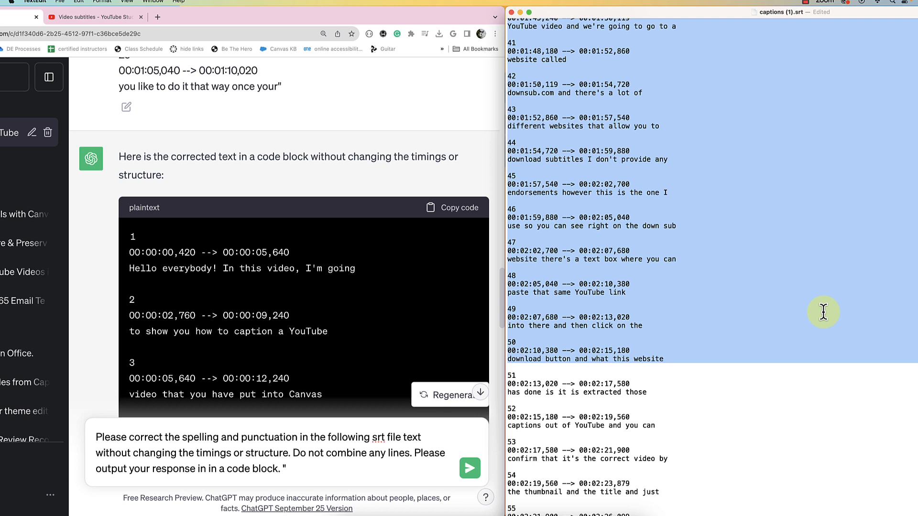
{"action": "mouse_move", "coordinate": [296, 493]}
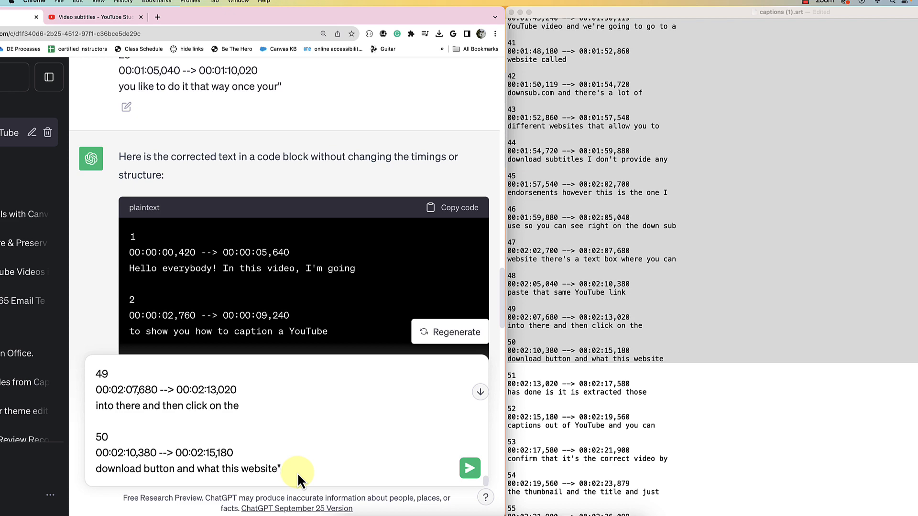
{"action": "left_click", "coordinate": [468, 467]}
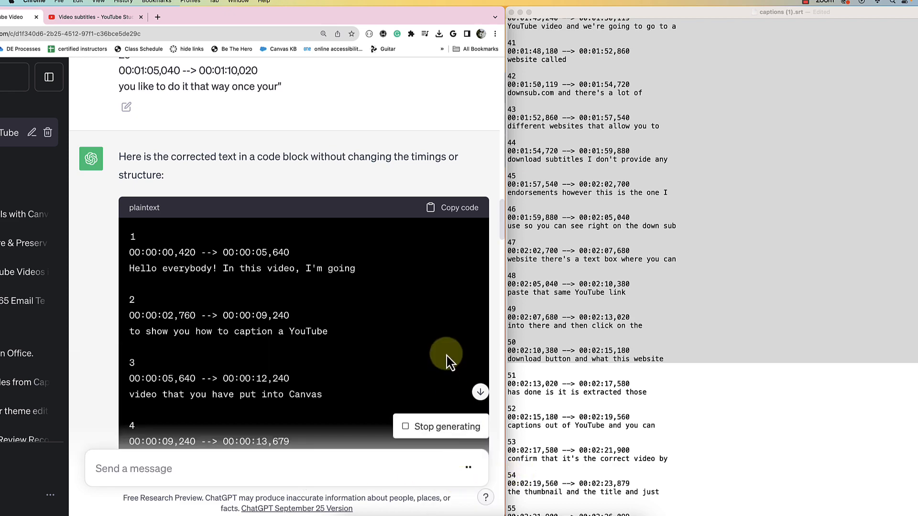
- Check the reply ends at cue 50 and copy the corrected second batch of cues
{"action": "scroll", "scroll_direction": "down", "scroll_amount": 3}
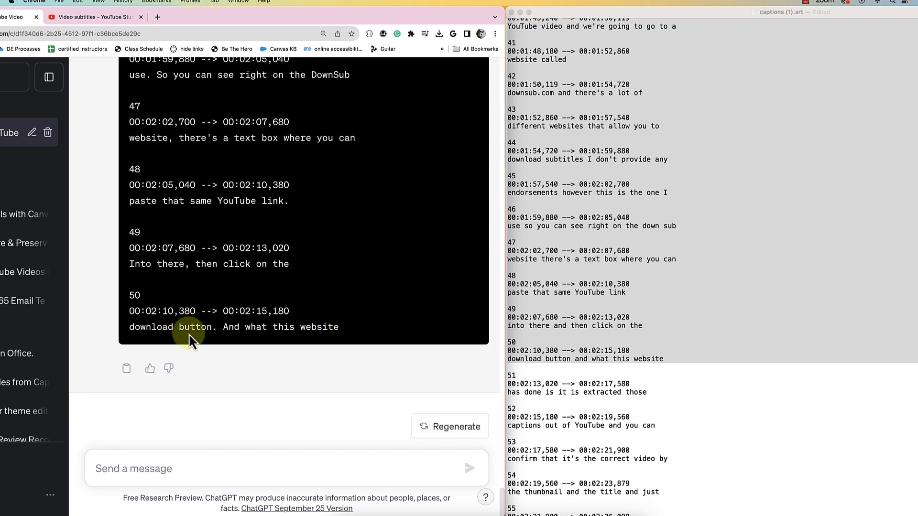
{"action": "mouse_move", "coordinate": [217, 325]}
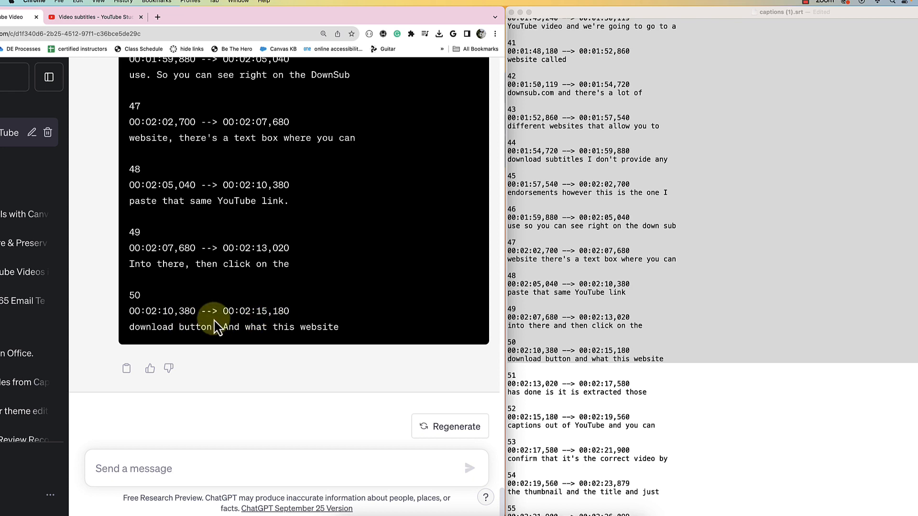
{"action": "mouse_move", "coordinate": [672, 364]}
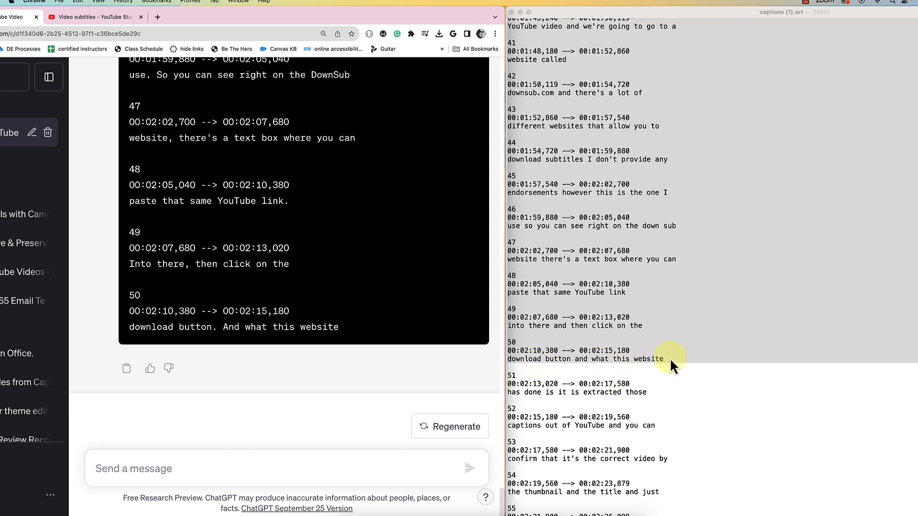
{"action": "scroll", "scroll_direction": "up", "scroll_amount": 3}
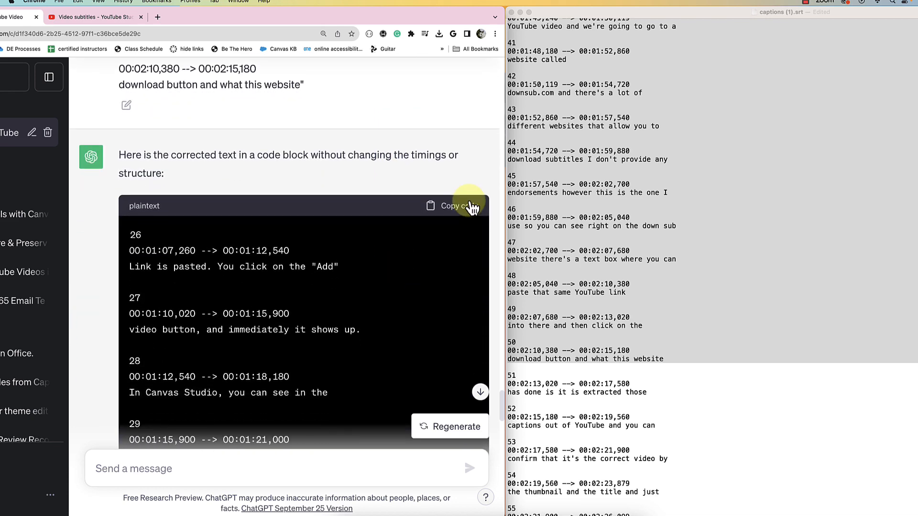
{"action": "left_click", "coordinate": [450, 205]}
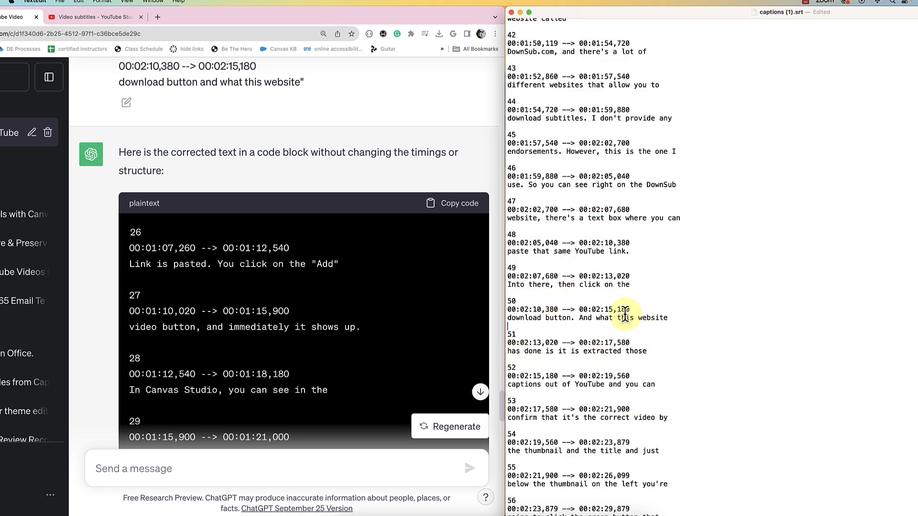
{"action": "scroll", "scroll_direction": "up", "scroll_amount": 3}
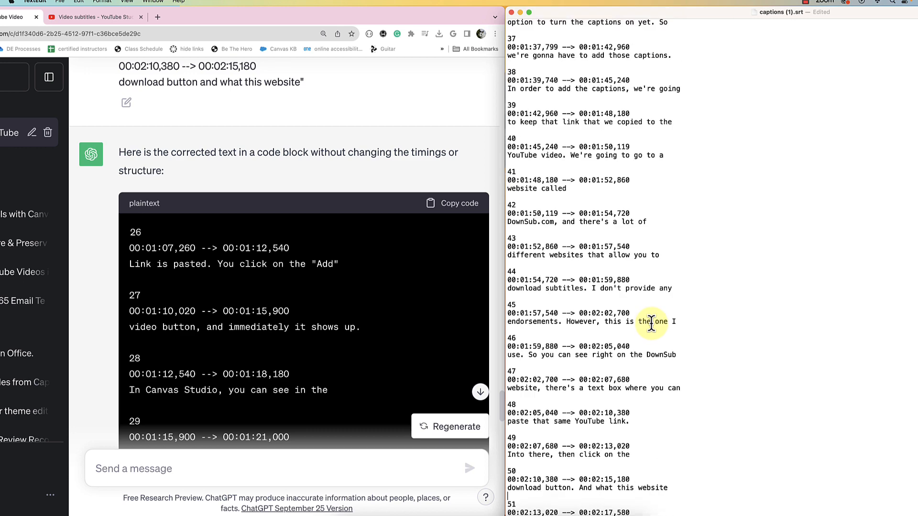
{"action": "scroll", "scroll_direction": "up", "scroll_amount": 3}
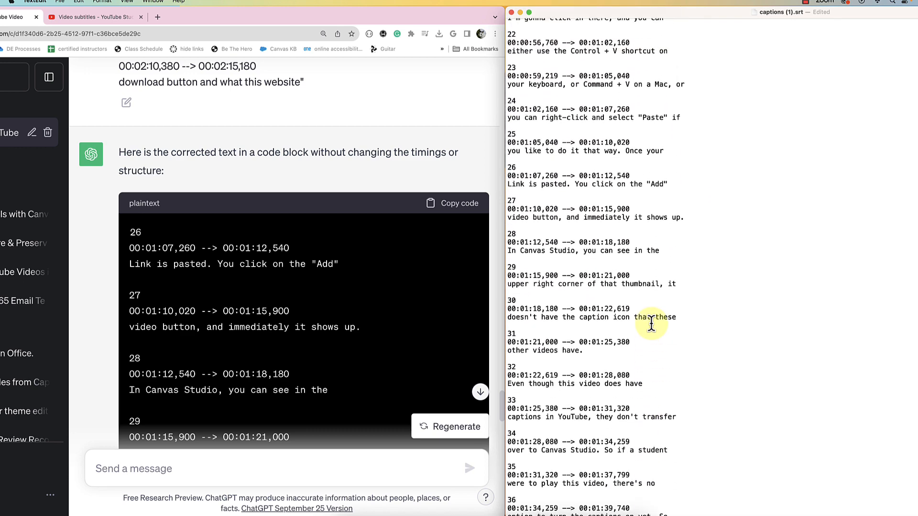
{"action": "scroll", "scroll_direction": "up", "scroll_amount": 3}
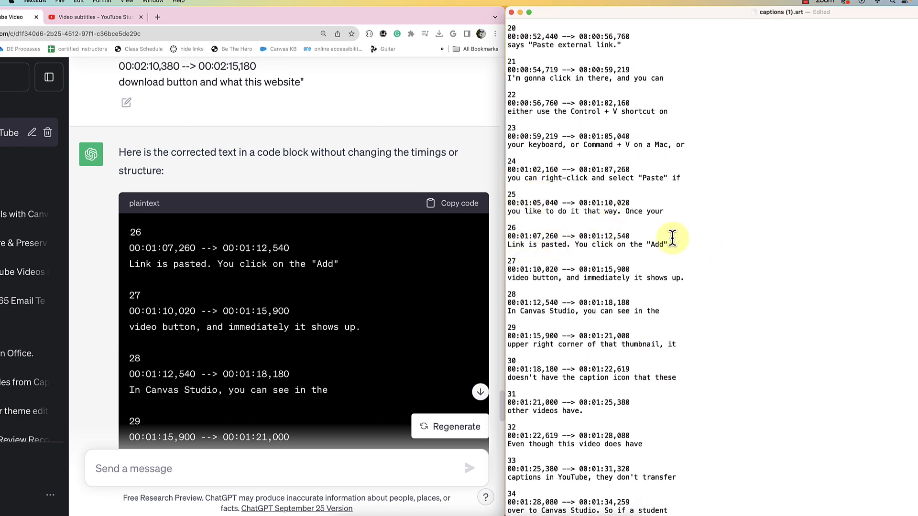
{"action": "mouse_move", "coordinate": [140, 260]}
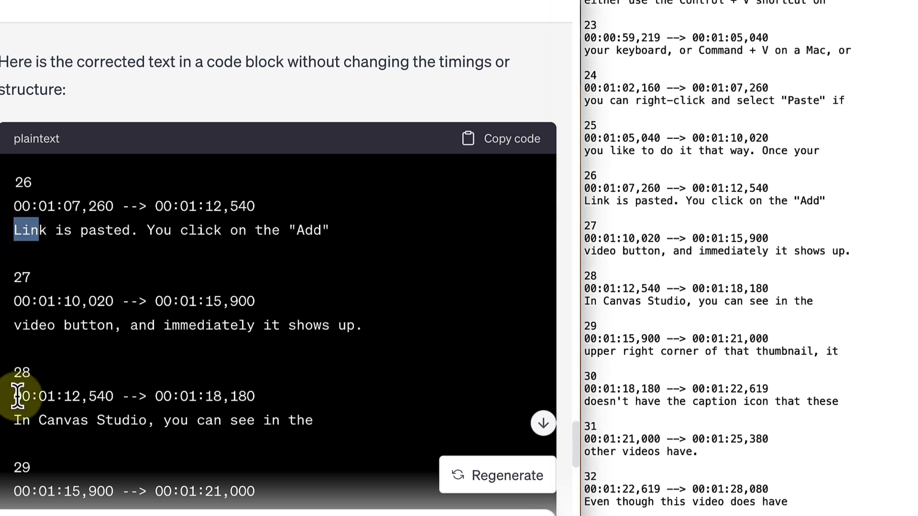
{"action": "mouse_move", "coordinate": [705, 182]}
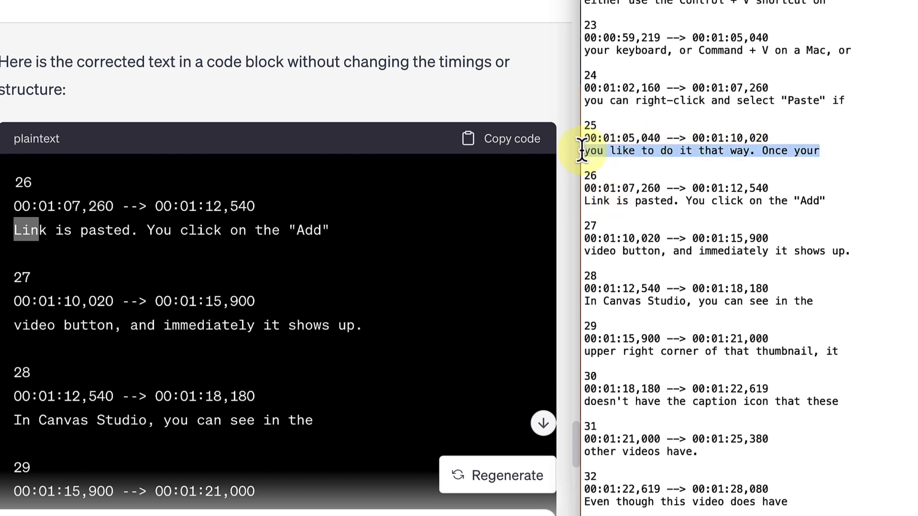
{"action": "mouse_move", "coordinate": [591, 207]}
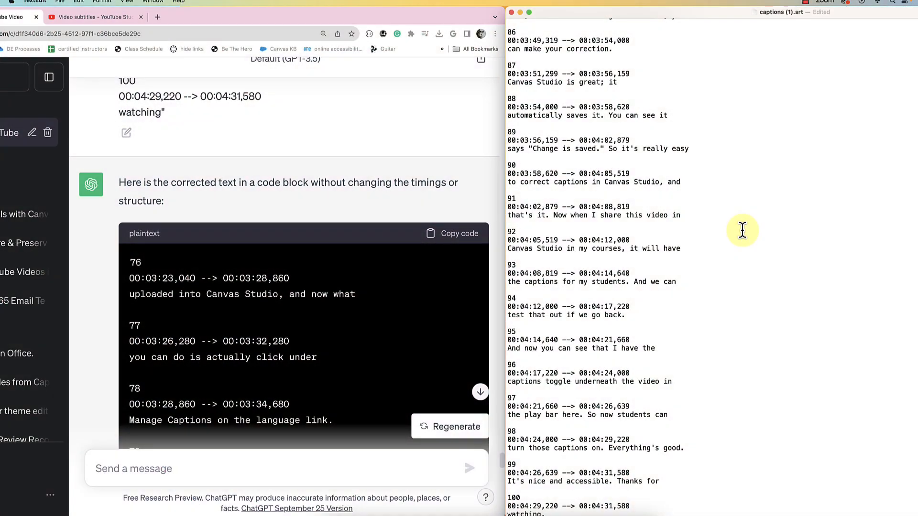
{"action": "mouse_move", "coordinate": [715, 144]}
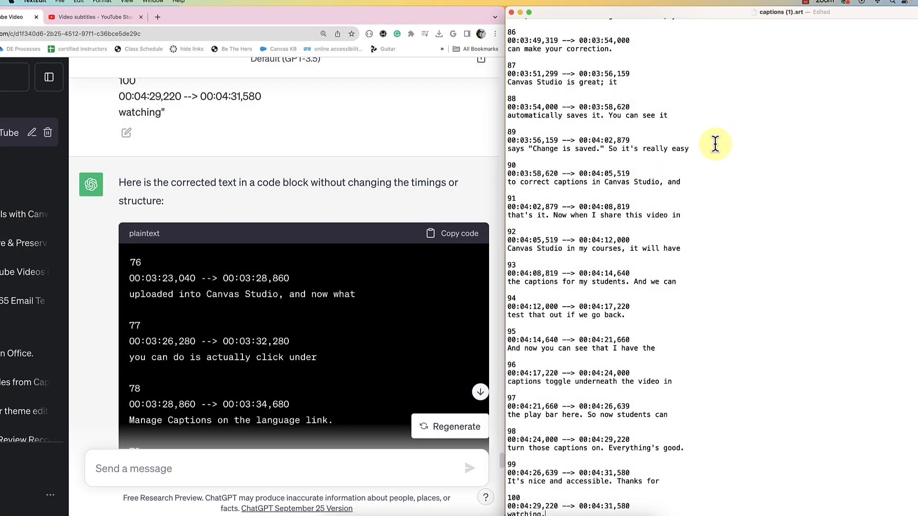
{"action": "mouse_move", "coordinate": [552, 174]}
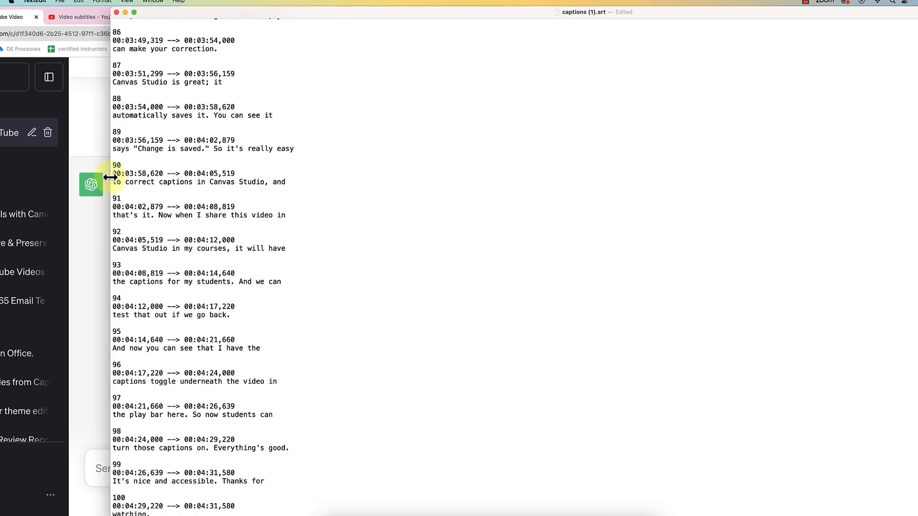
- Review the corrected cues through 100 in TextEdit, then close the captions file
{"action": "scroll", "scroll_direction": "up", "scroll_amount": 3}
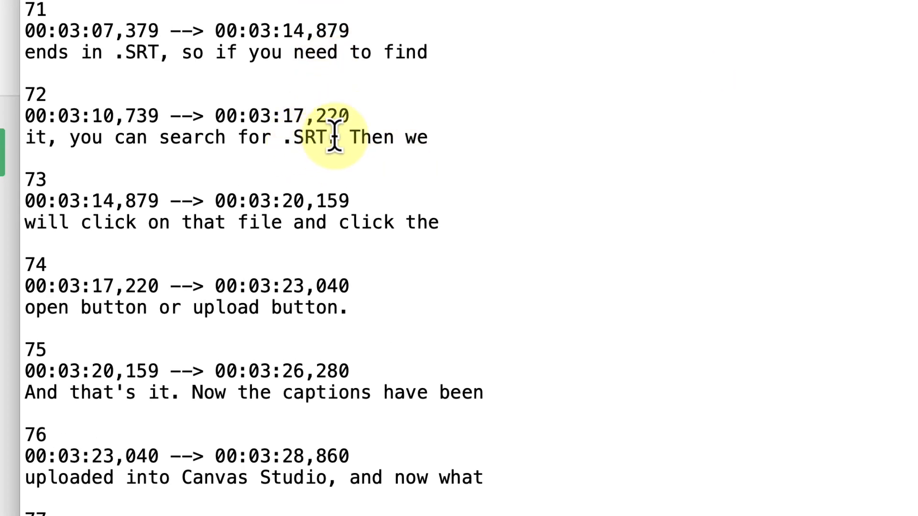
{"action": "mouse_move", "coordinate": [281, 137]}
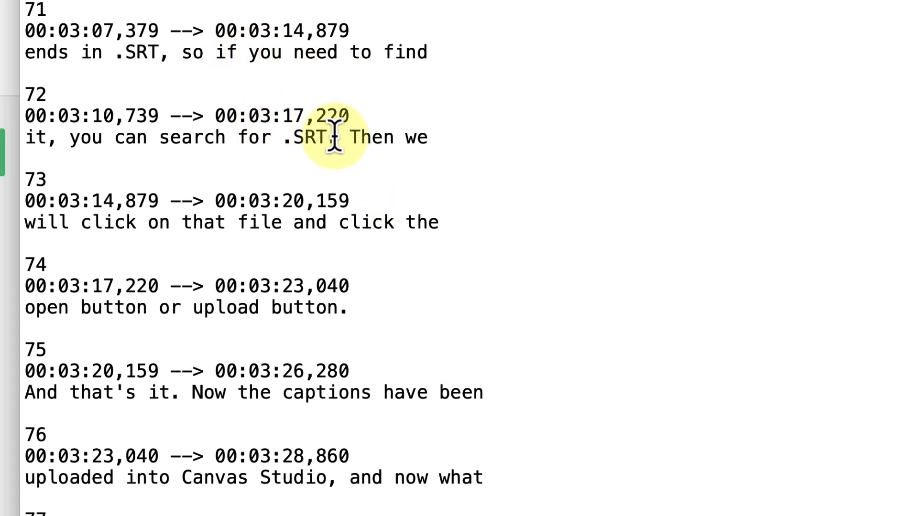
{"action": "double_click", "coordinate": [317, 158]}
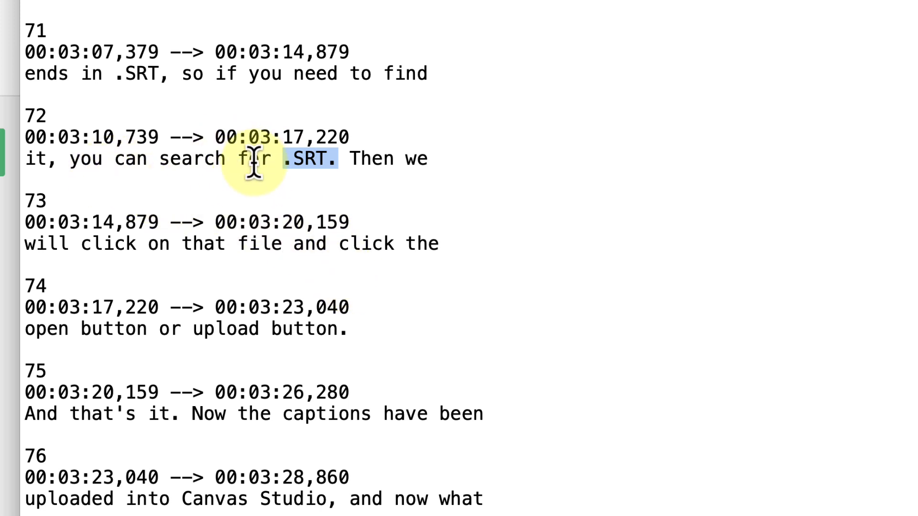
{"action": "mouse_move", "coordinate": [333, 163]}
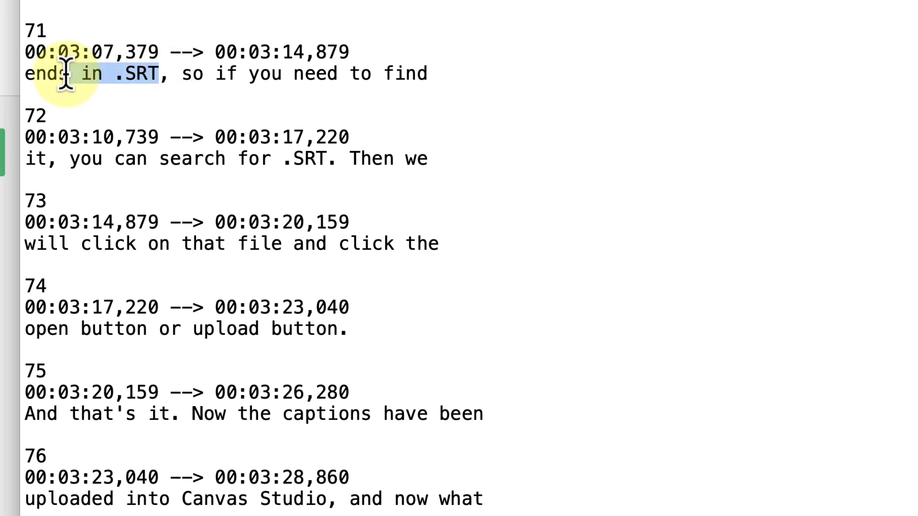
{"action": "mouse_move", "coordinate": [446, 32]}
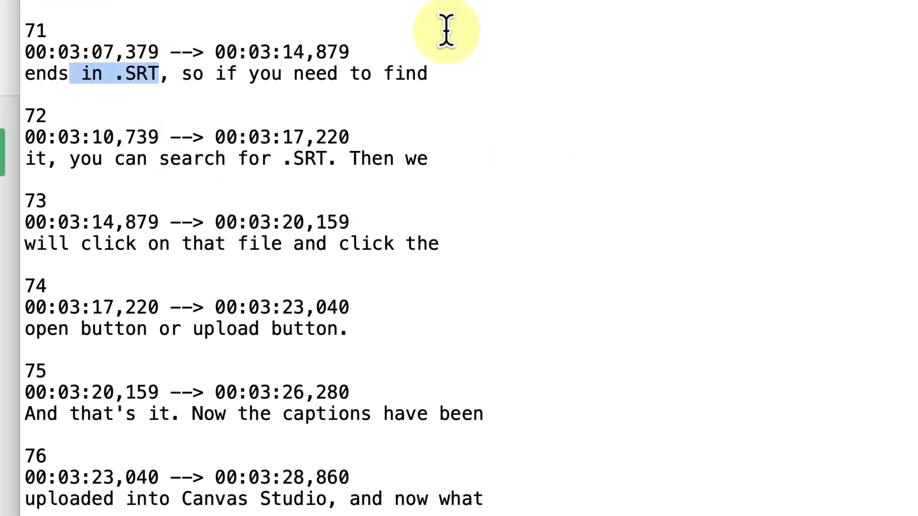
{"action": "scroll", "scroll_direction": "down", "scroll_amount": 3}
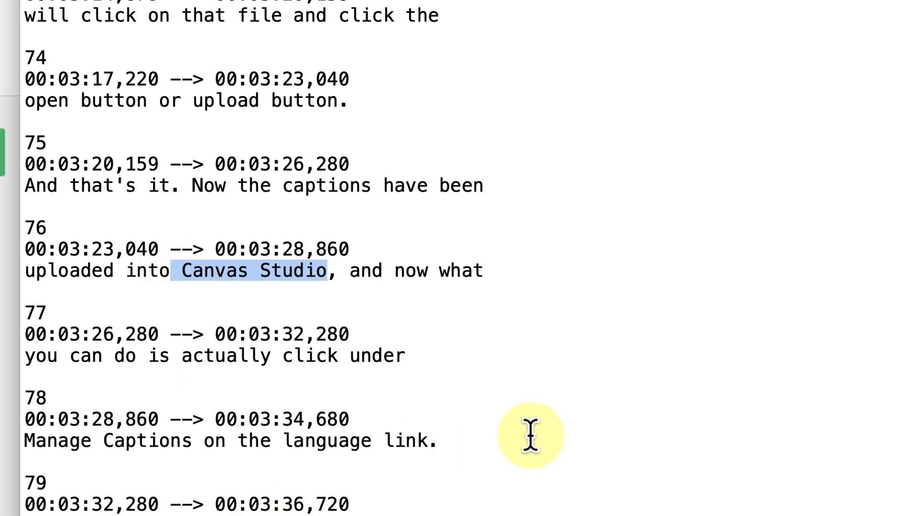
{"action": "scroll", "scroll_direction": "down", "scroll_amount": 3}
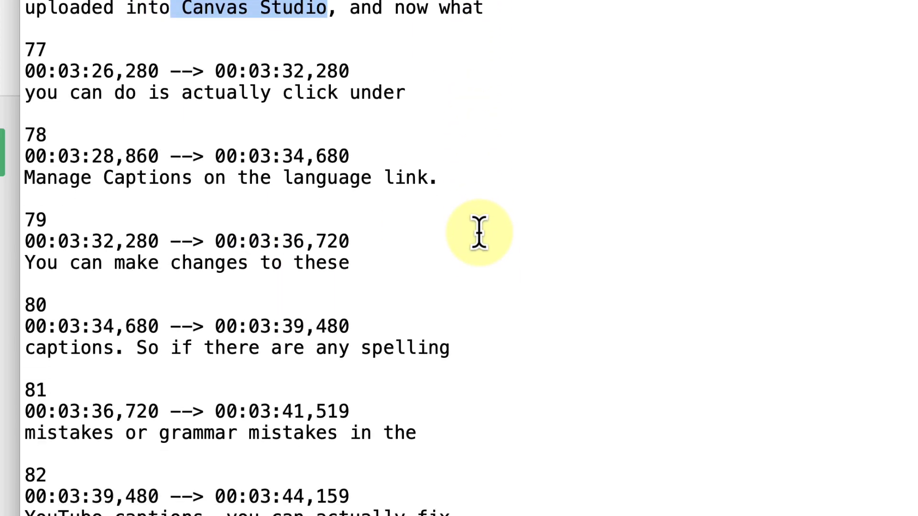
{"action": "scroll", "scroll_direction": "down", "scroll_amount": 3}
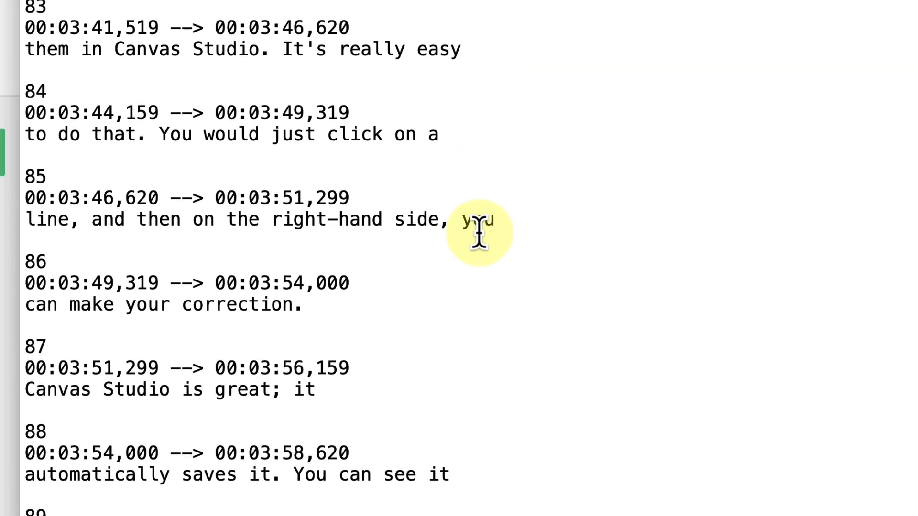
{"action": "scroll", "scroll_direction": "down", "scroll_amount": 3}
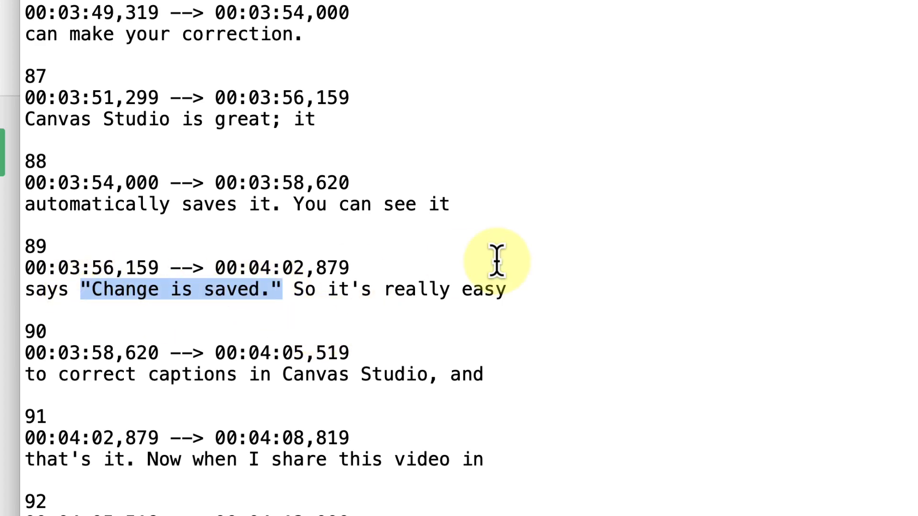
{"action": "scroll", "scroll_direction": "down", "scroll_amount": 3}
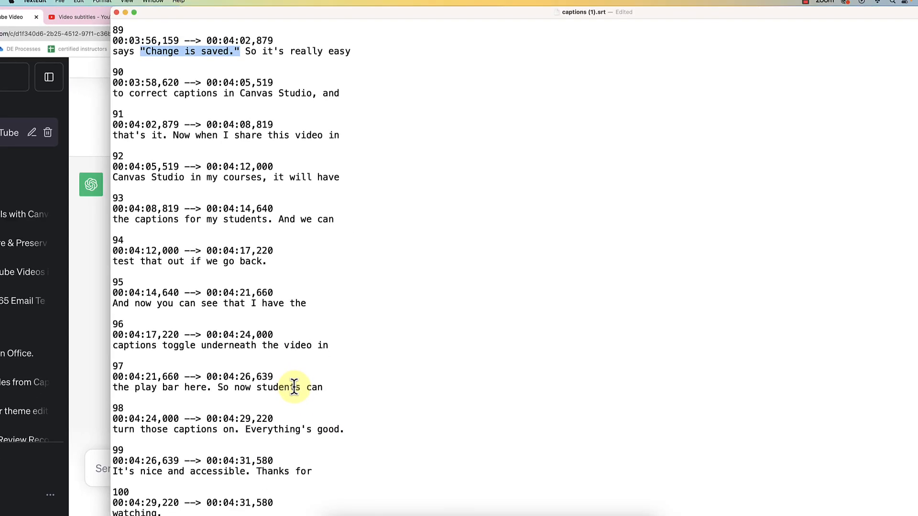
{"action": "scroll", "scroll_direction": "up", "scroll_amount": 3}
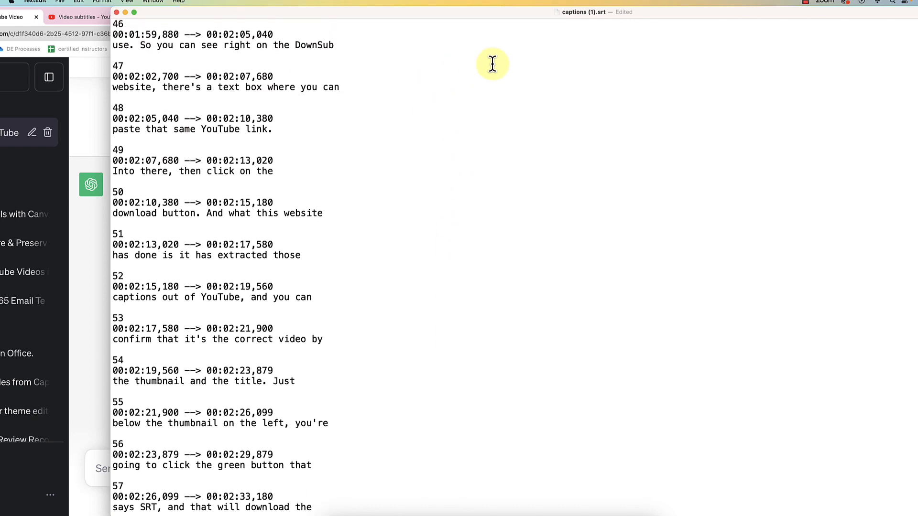
{"action": "scroll", "scroll_direction": "up", "scroll_amount": 3}
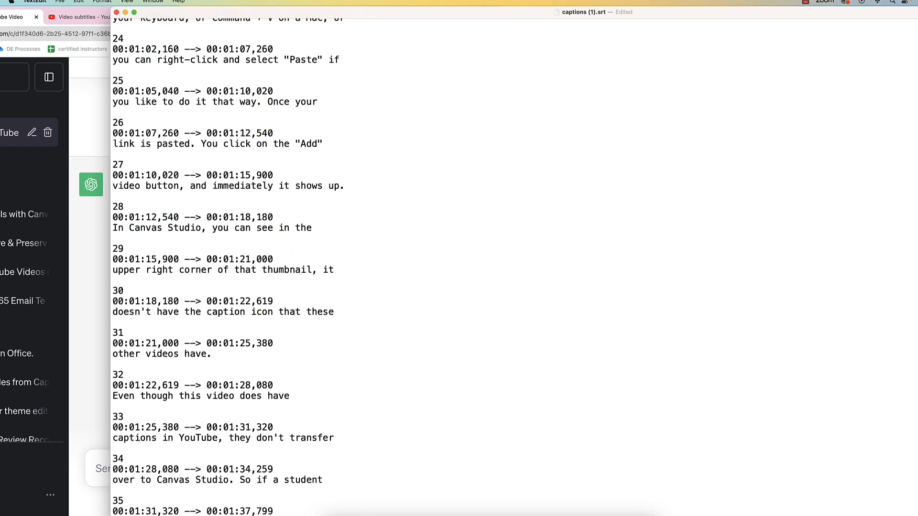
{"action": "left_click", "coordinate": [59, 1]}
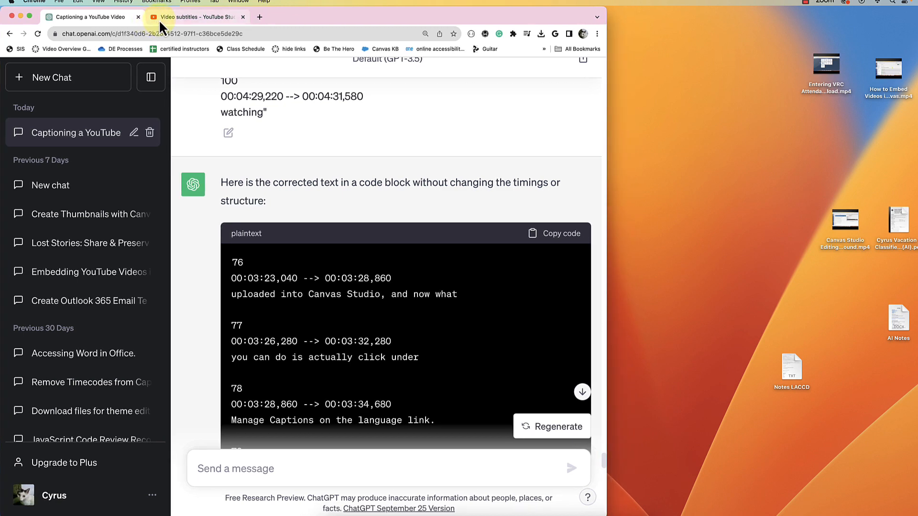
- Upload the corrected SRT with timing as English (video language) subtitles and publish them
{"action": "left_click", "coordinate": [196, 16]}
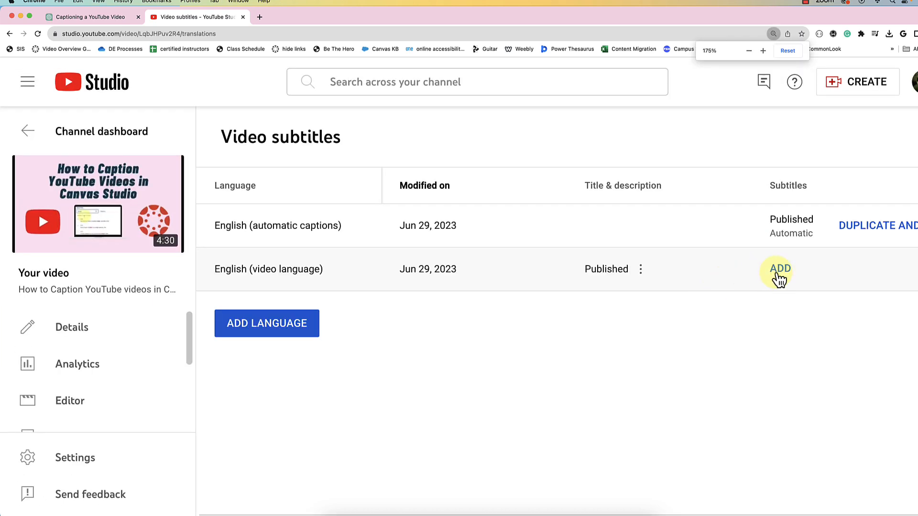
{"action": "left_click", "coordinate": [779, 269]}
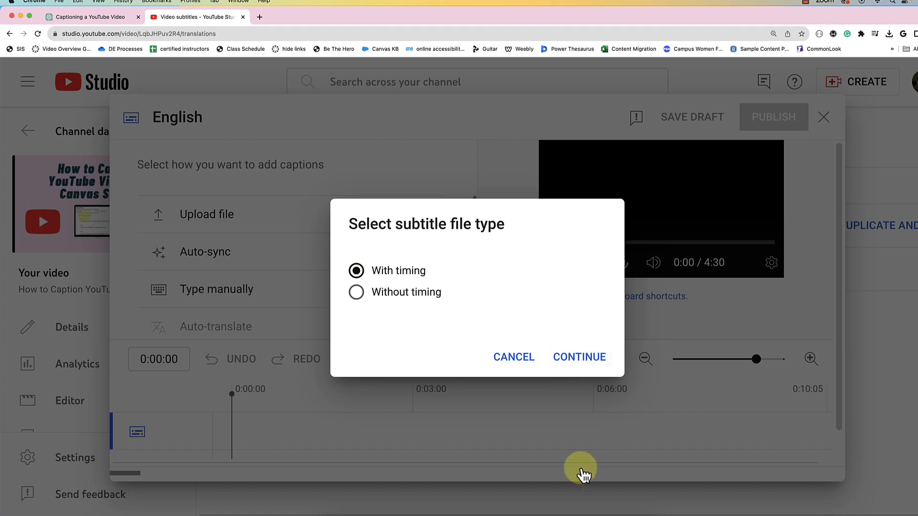
{"action": "left_click", "coordinate": [579, 357]}
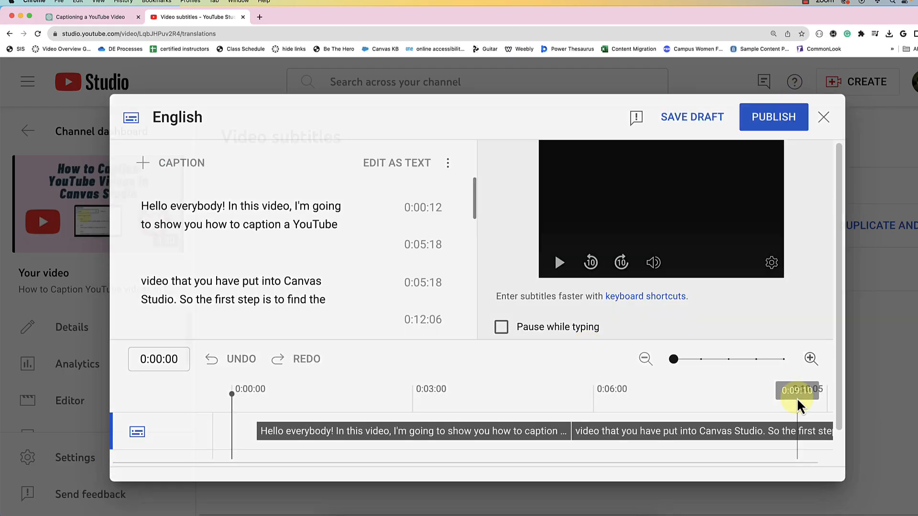
{"action": "left_click", "coordinate": [773, 117]}
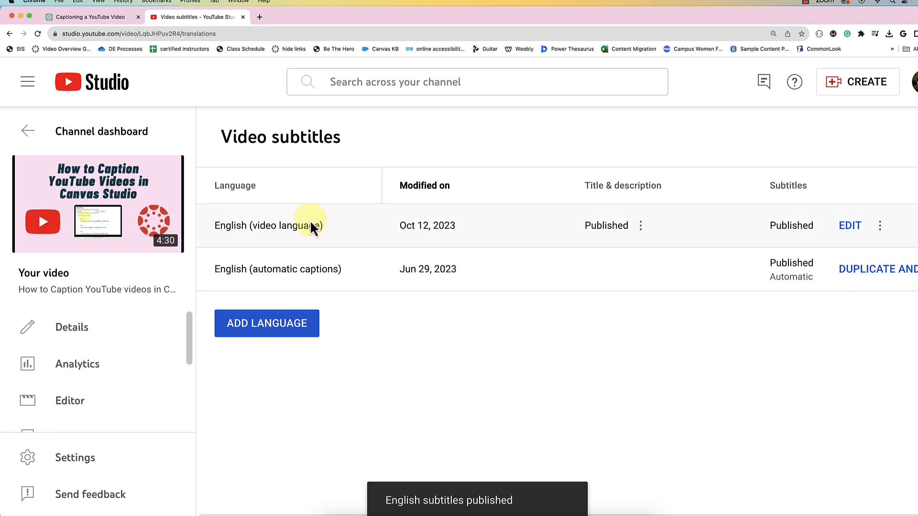
{"action": "mouse_move", "coordinate": [98, 204]}
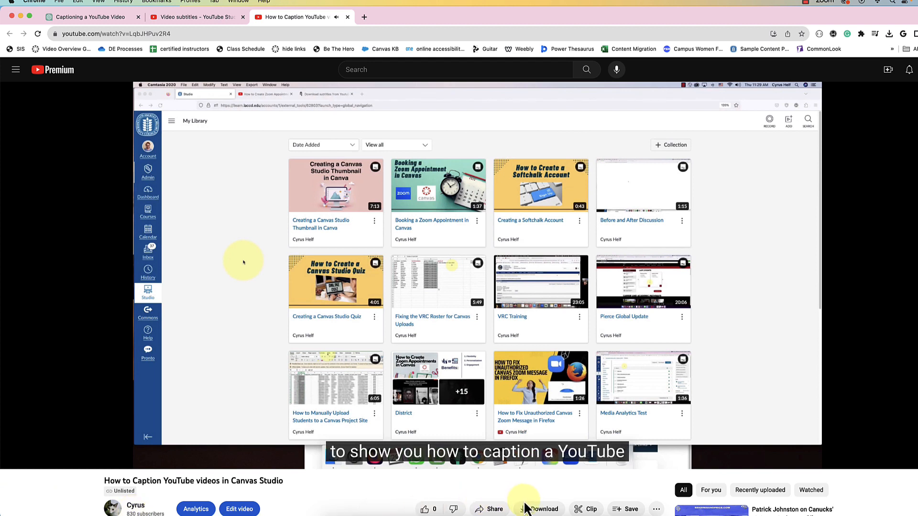
{"action": "mouse_move", "coordinate": [375, 503]}
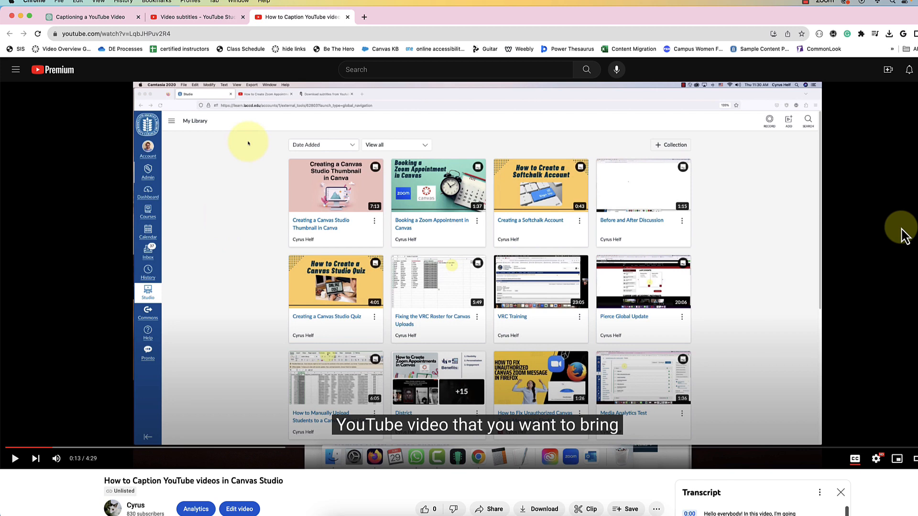
{"action": "mouse_move", "coordinate": [901, 234]}
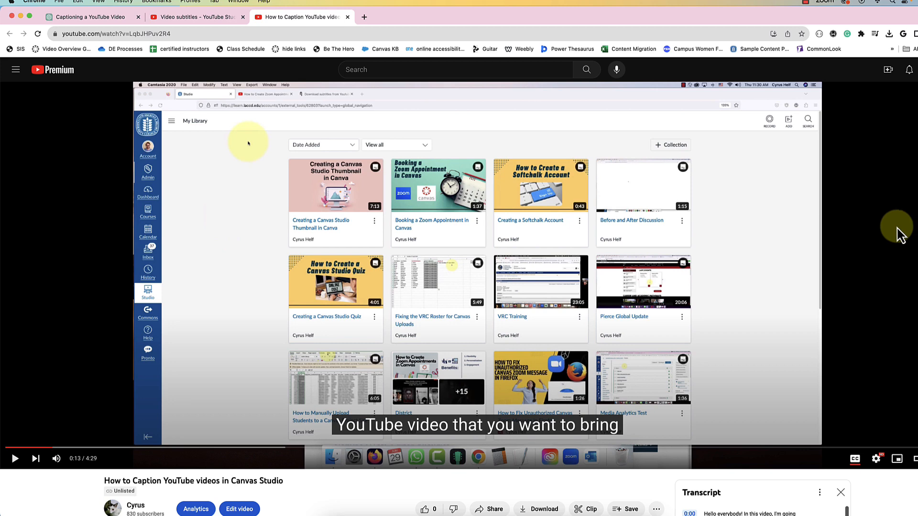